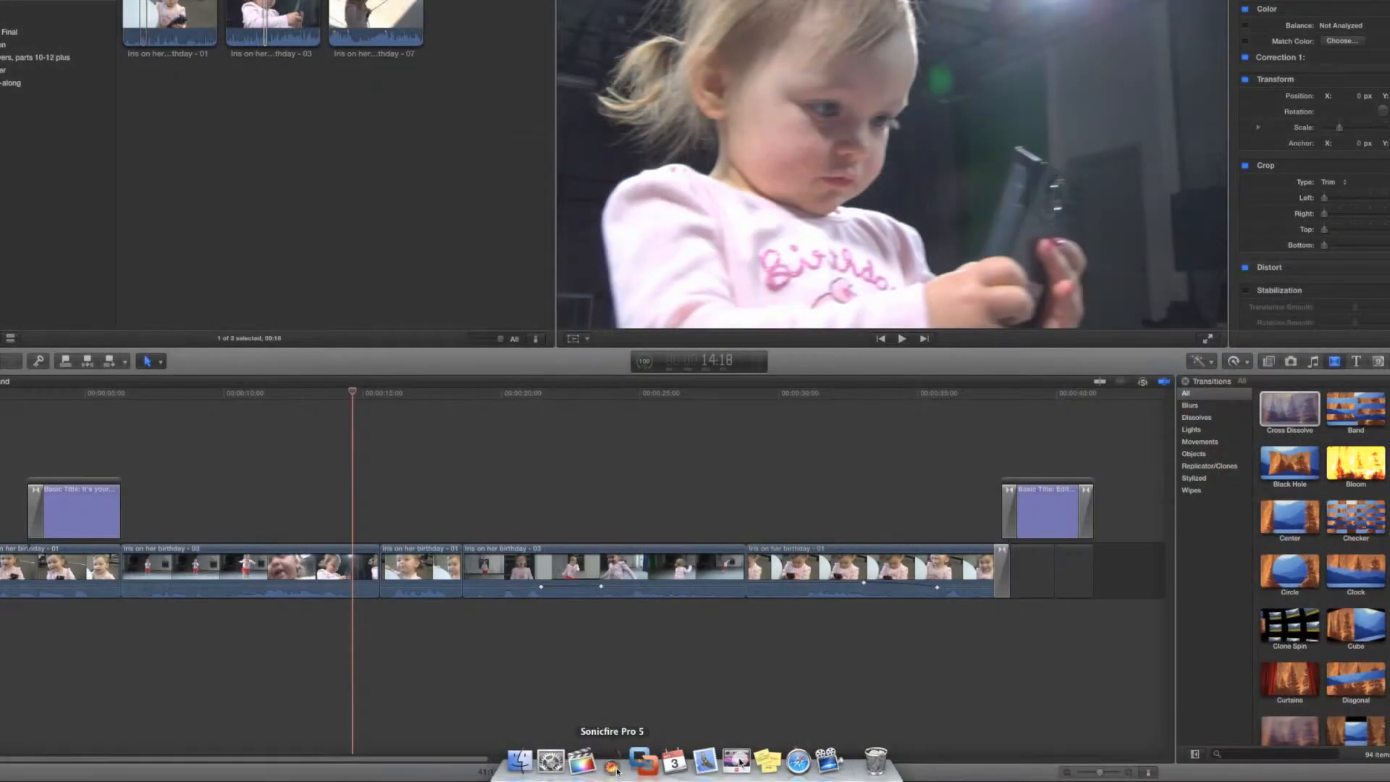
- Launch Sonicfire Pro 5 and browse the Express Track library's Title/Album list
{"action": "left_click", "coordinate": [614, 760]}
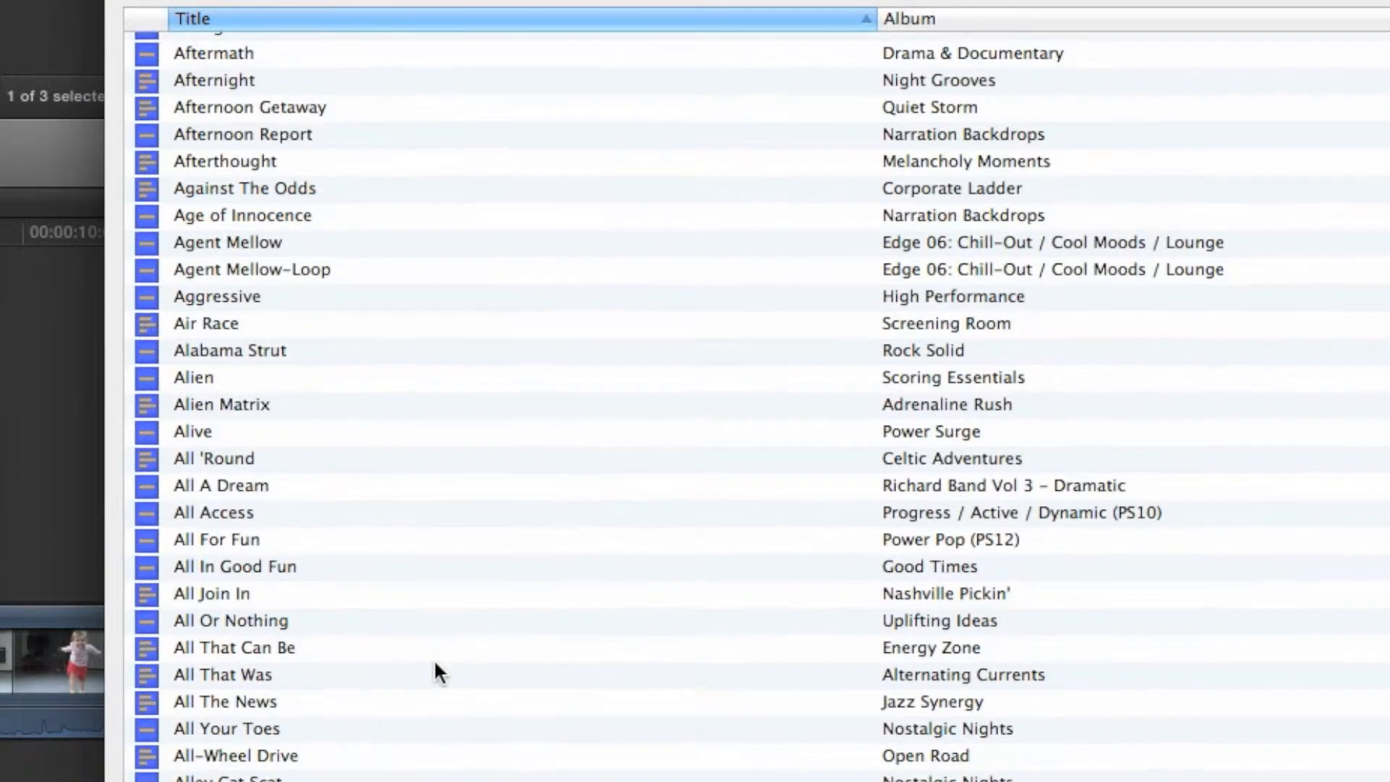
{"action": "scroll", "scroll_direction": "down", "scroll_amount": 3}
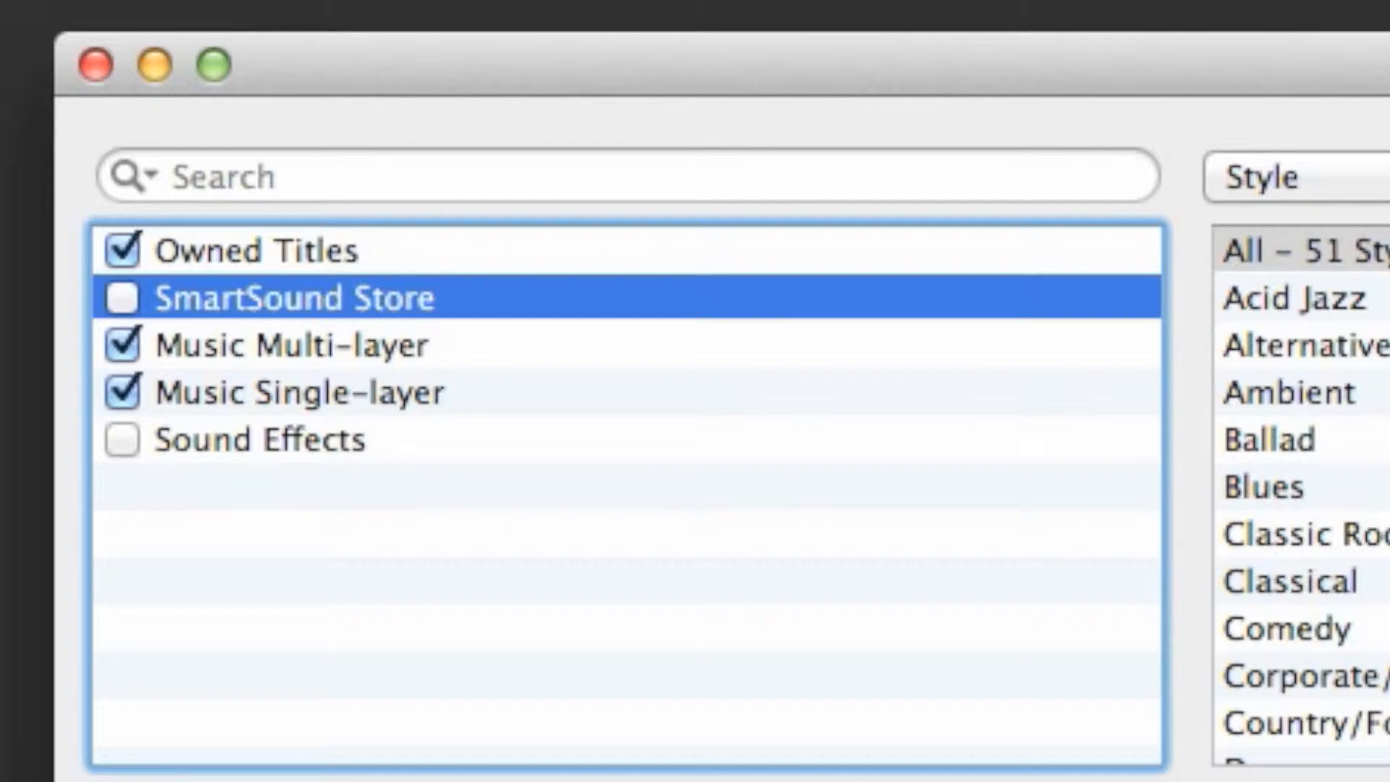
{"action": "mouse_move", "coordinate": [611, 634]}
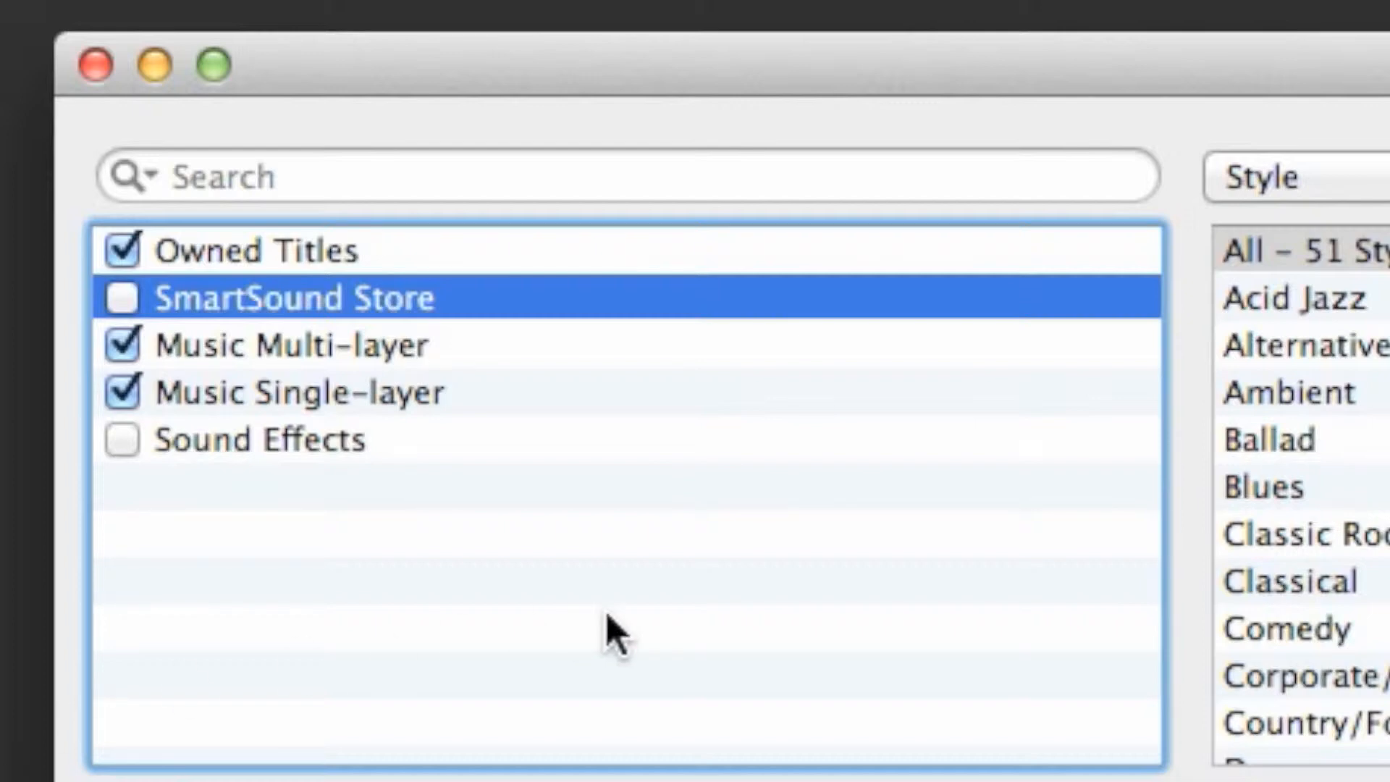
- Toggle the Owned Titles source off and back on so the search stays limited to owned titles
{"action": "left_click", "coordinate": [257, 250]}
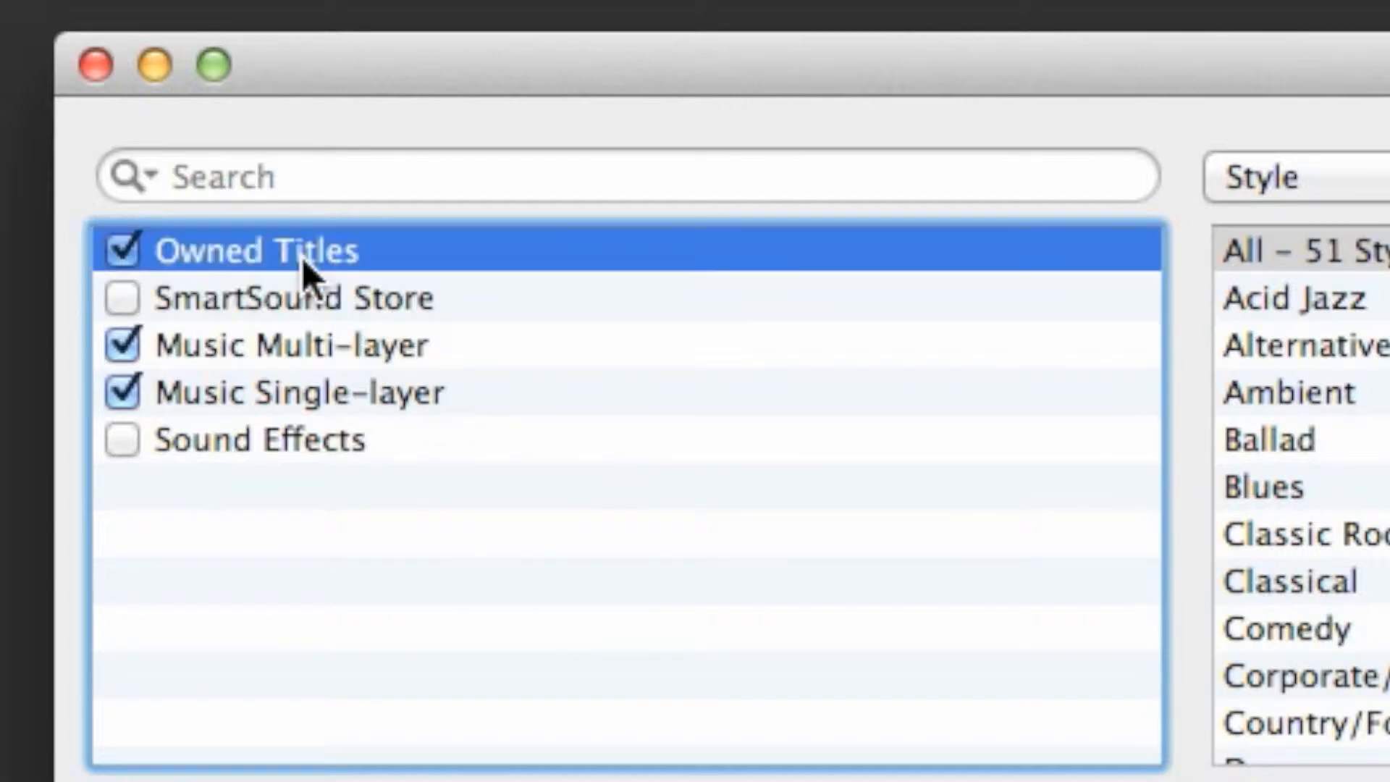
{"action": "left_click", "coordinate": [121, 251]}
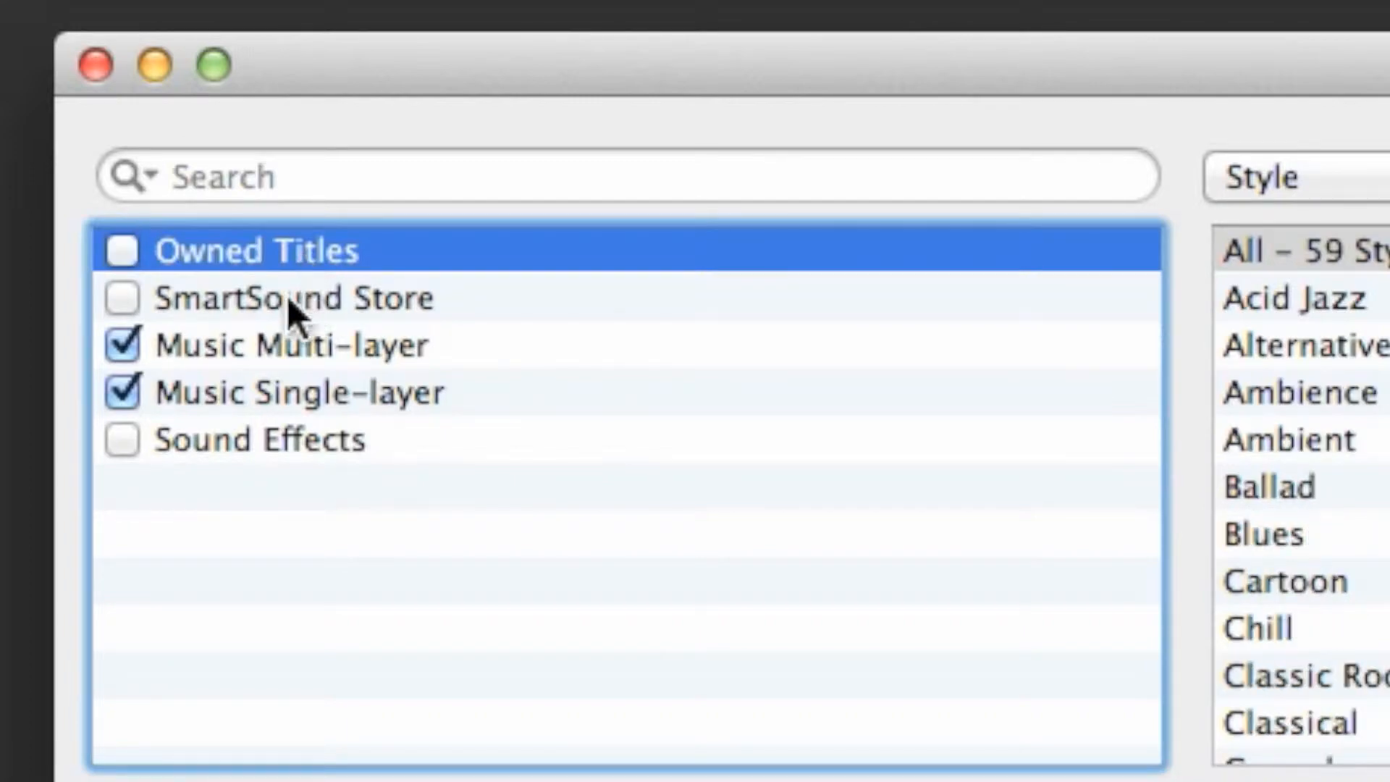
{"action": "left_click", "coordinate": [121, 250]}
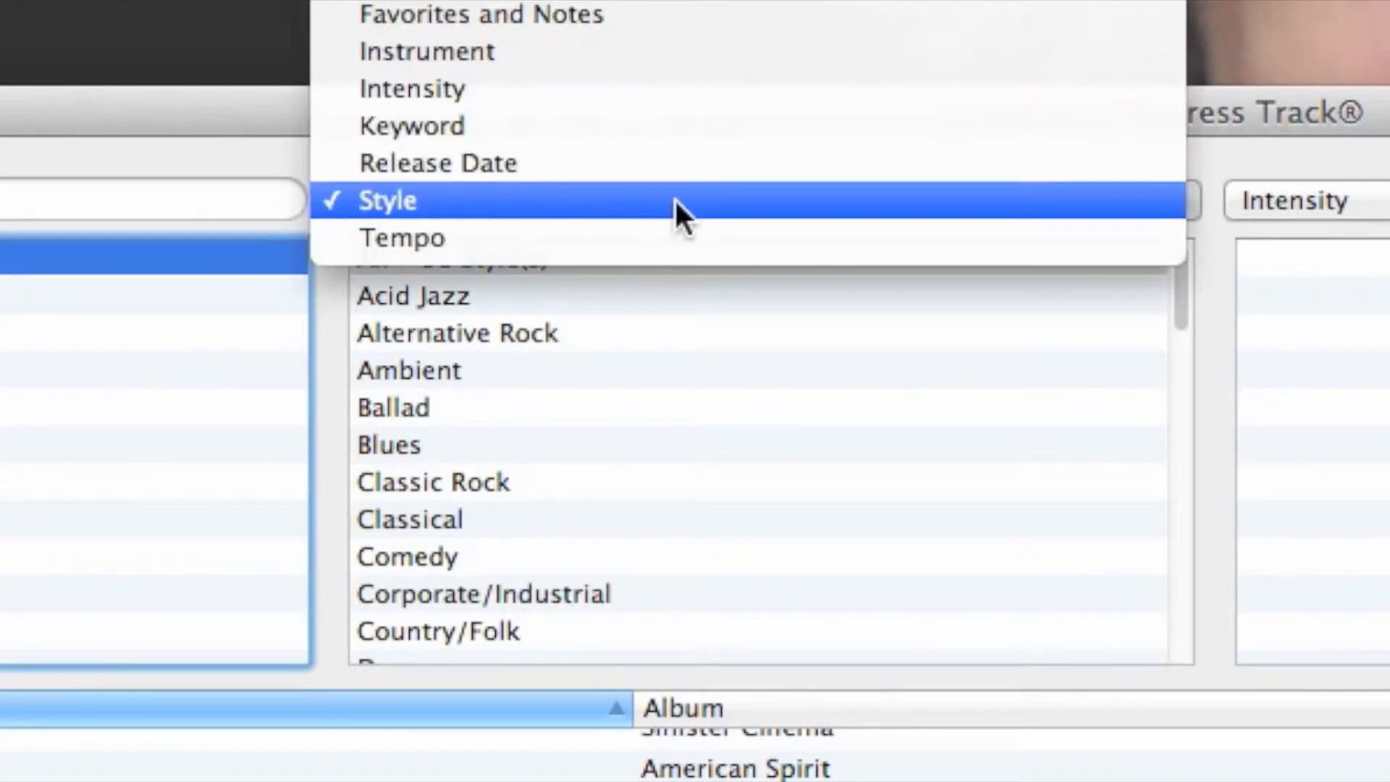
{"action": "mouse_move", "coordinate": [625, 213]}
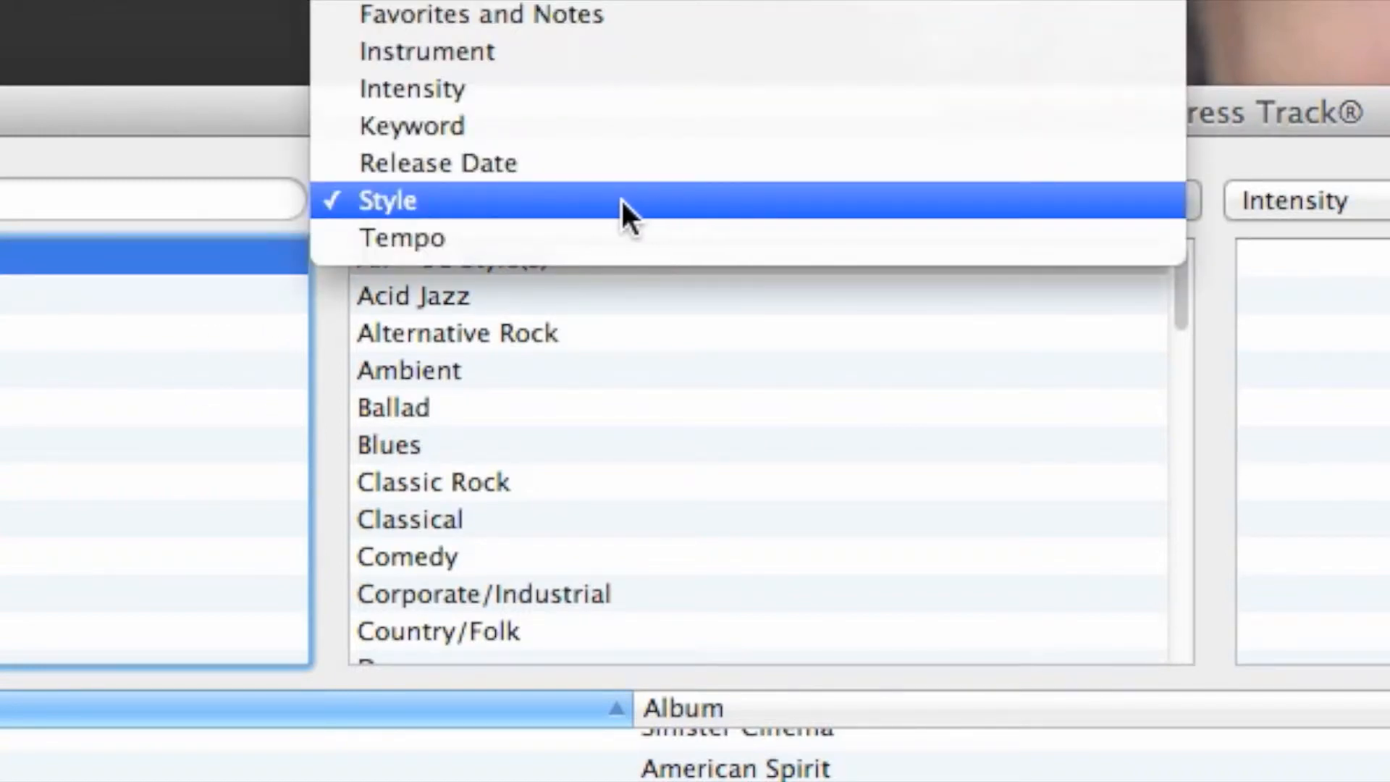
- Browse by Style, pick a jazz style, and keep Intensity as the second filter, narrowing to fourteen titles
{"action": "left_click", "coordinate": [388, 200]}
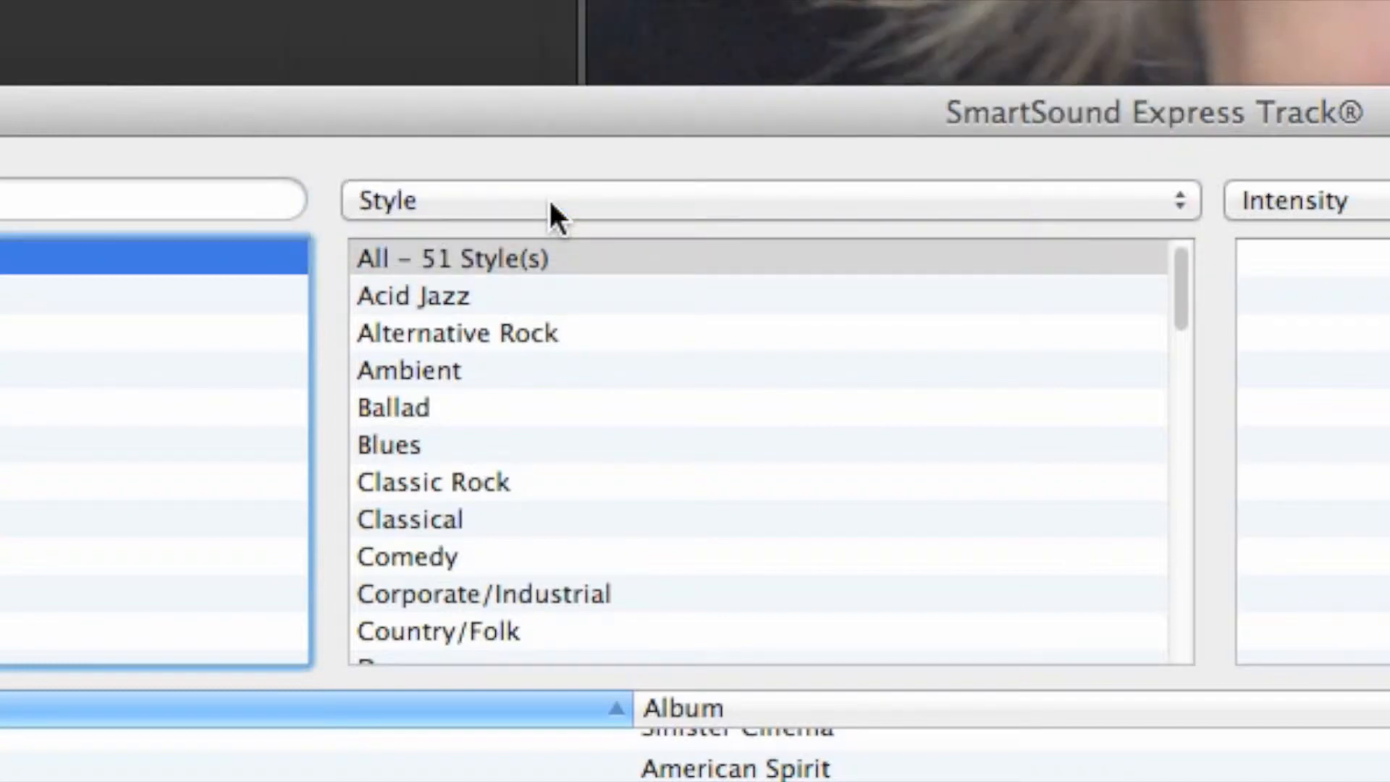
{"action": "scroll", "scroll_direction": "down", "scroll_amount": 3}
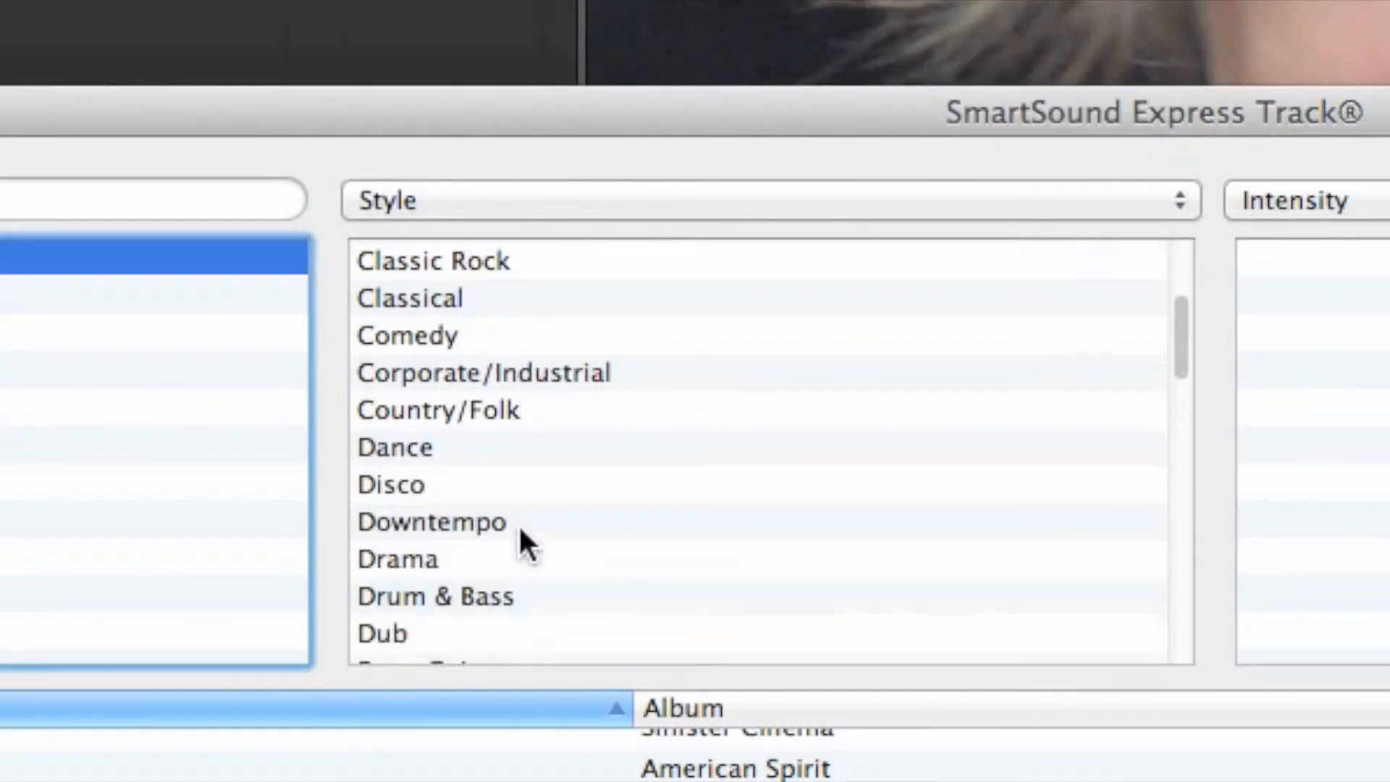
{"action": "scroll", "scroll_direction": "down", "scroll_amount": 3}
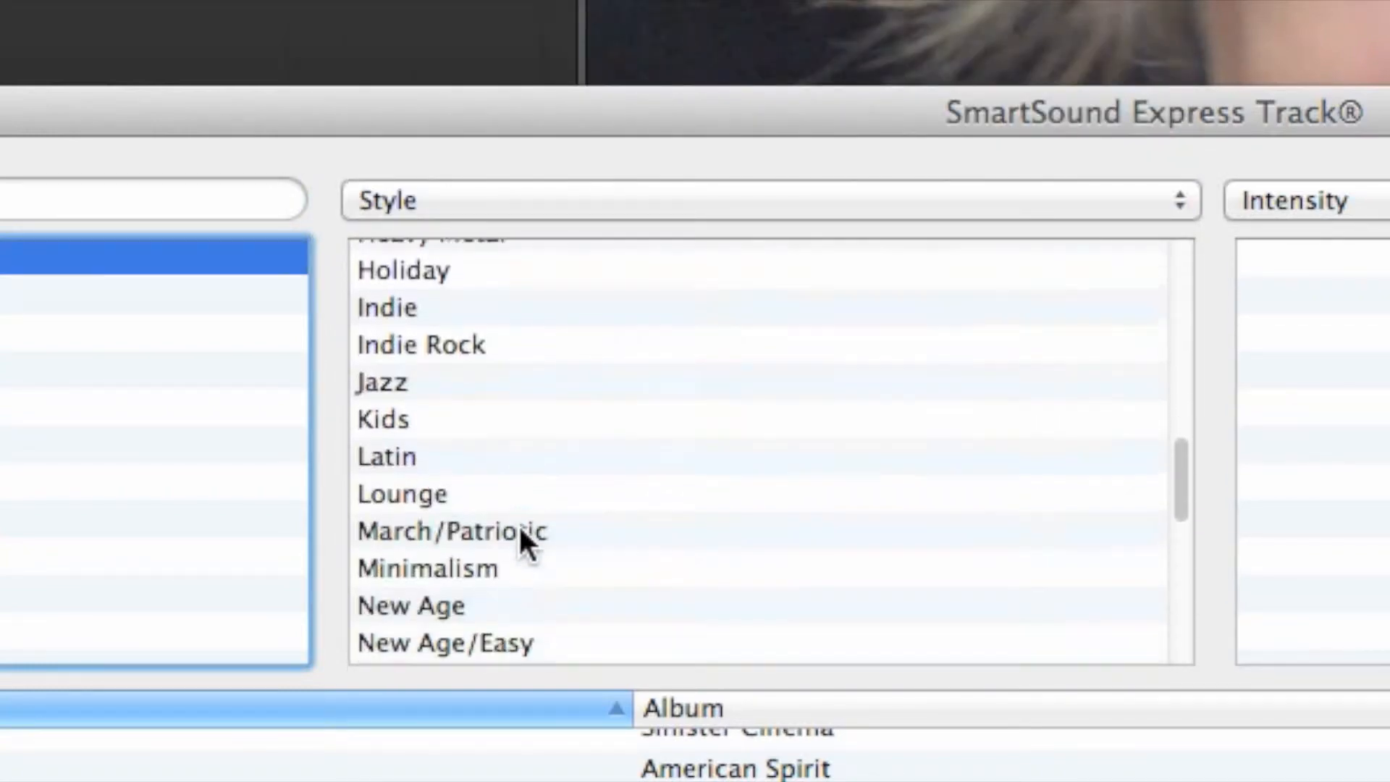
{"action": "scroll", "scroll_direction": "up", "scroll_amount": 3}
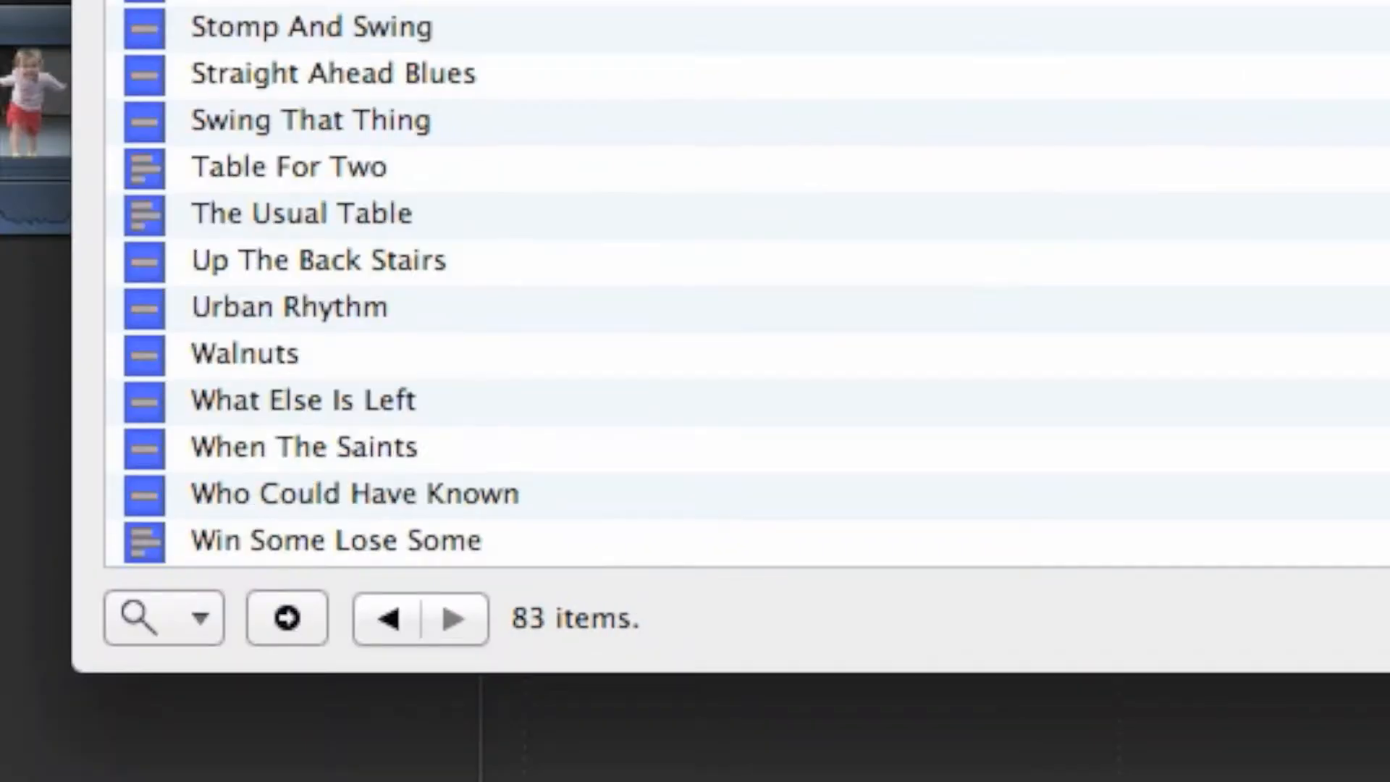
{"action": "mouse_move", "coordinate": [525, 660]}
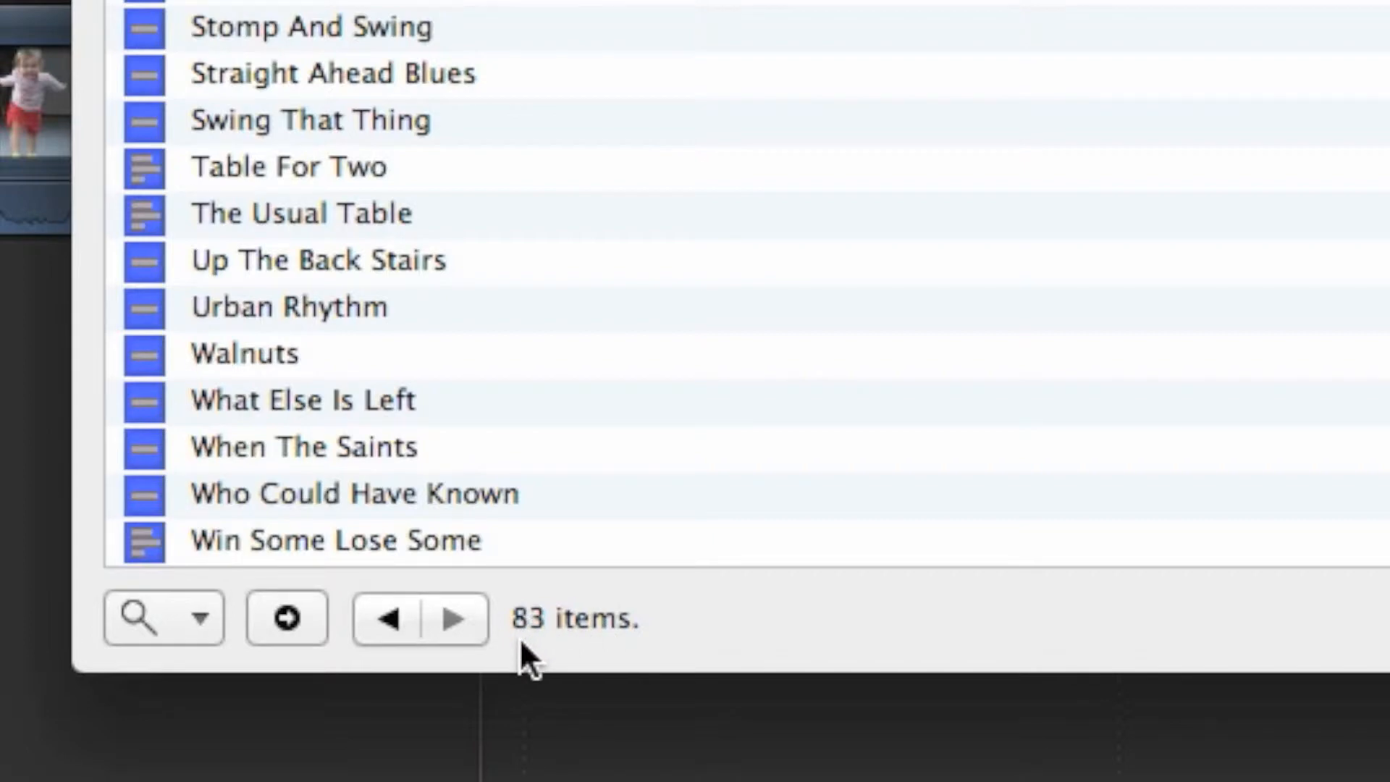
{"action": "mouse_move", "coordinate": [643, 660]}
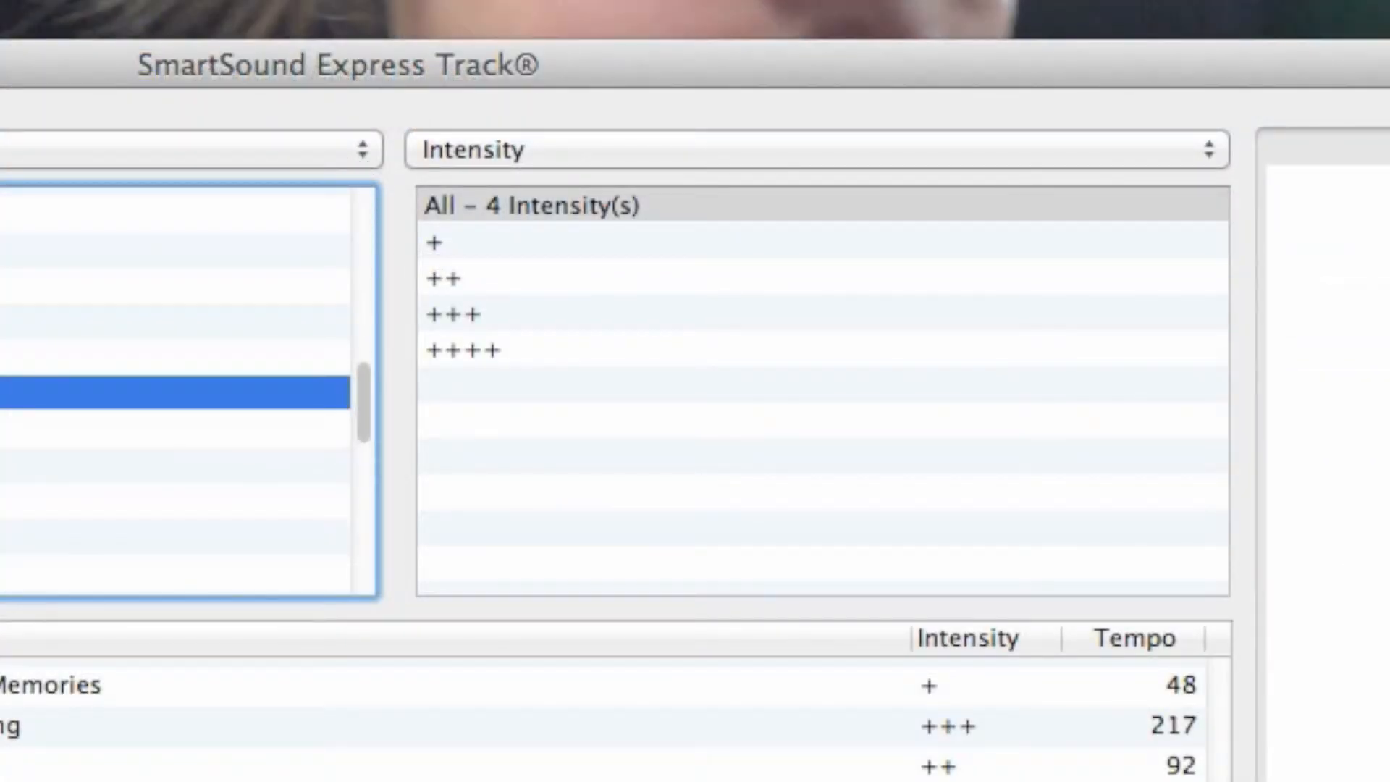
{"action": "mouse_move", "coordinate": [806, 182]}
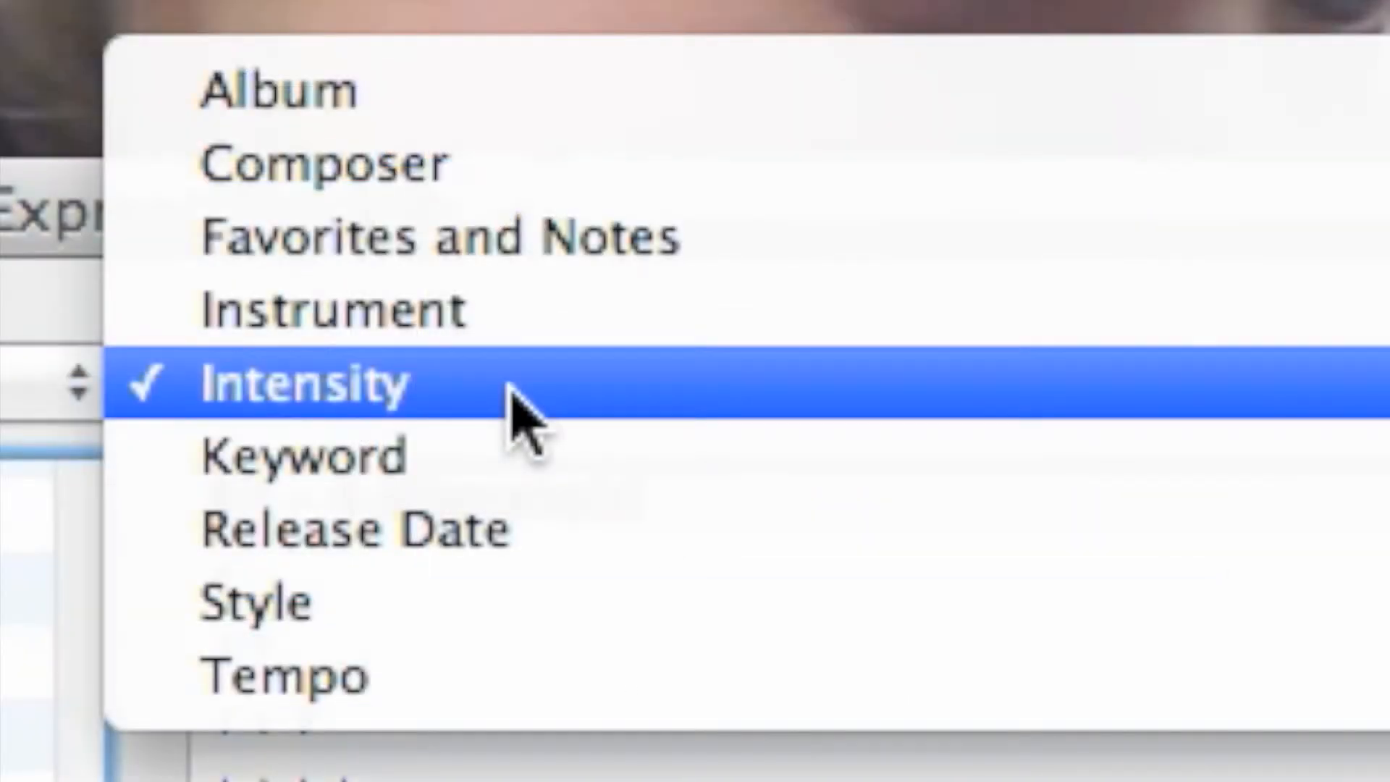
{"action": "left_click", "coordinate": [303, 383]}
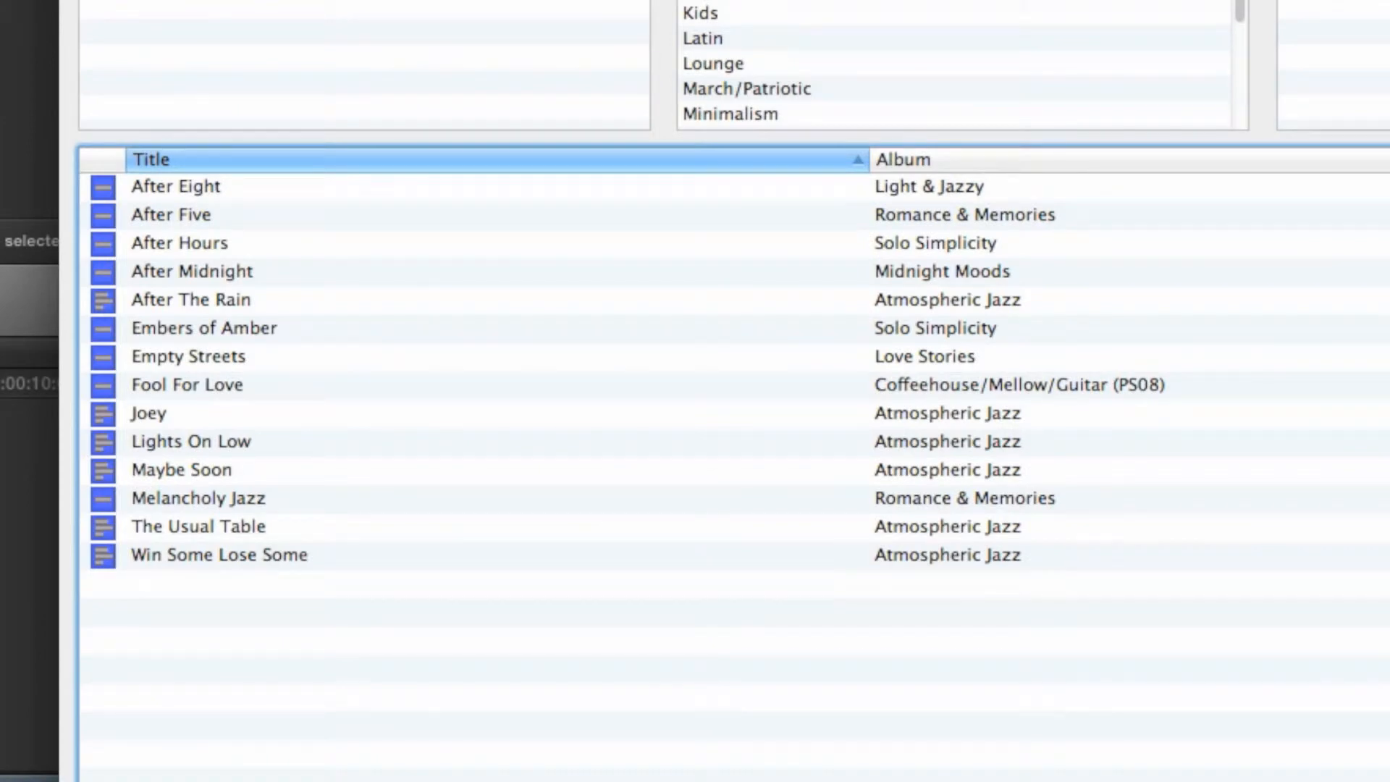
{"action": "mouse_move", "coordinate": [238, 283]}
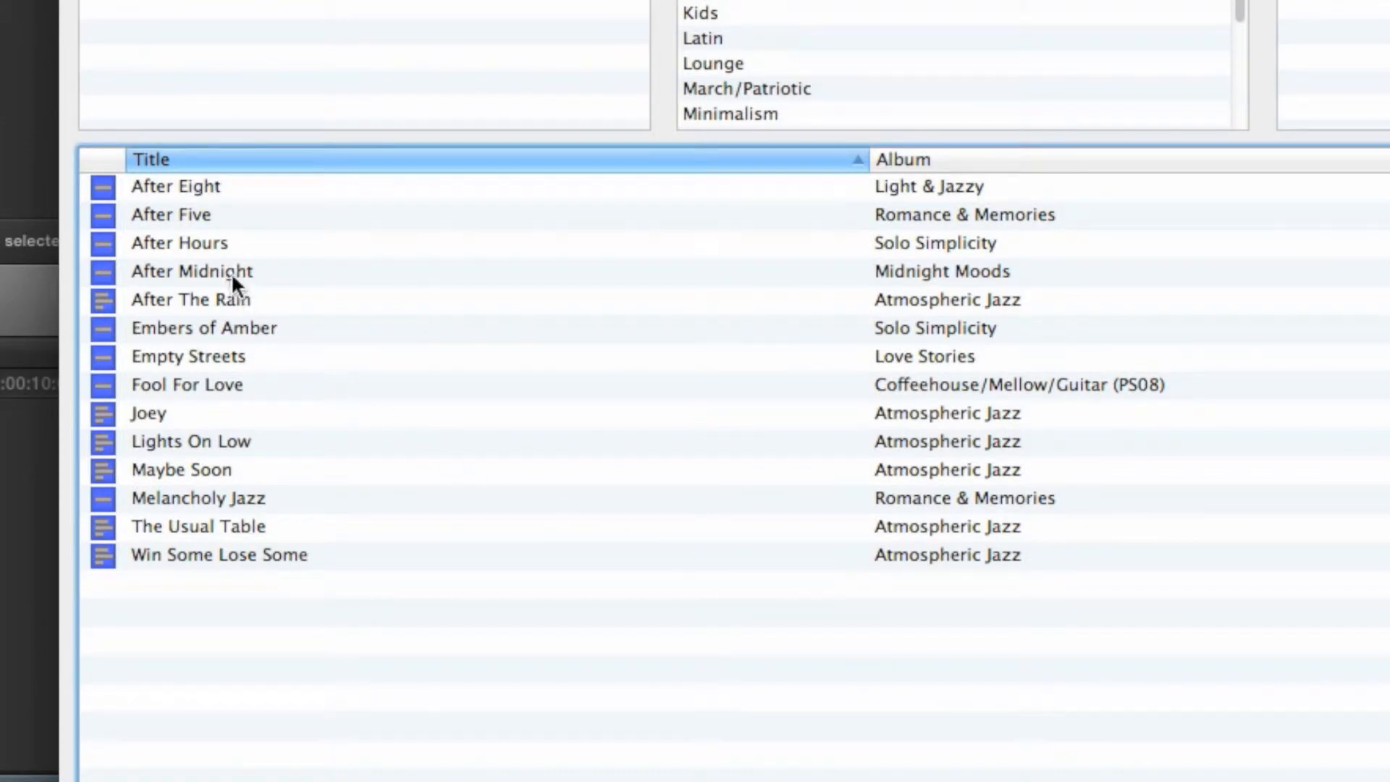
- Select After Midnight, preview it, then audition its ending near 00:00:29:21
{"action": "left_click", "coordinate": [191, 271]}
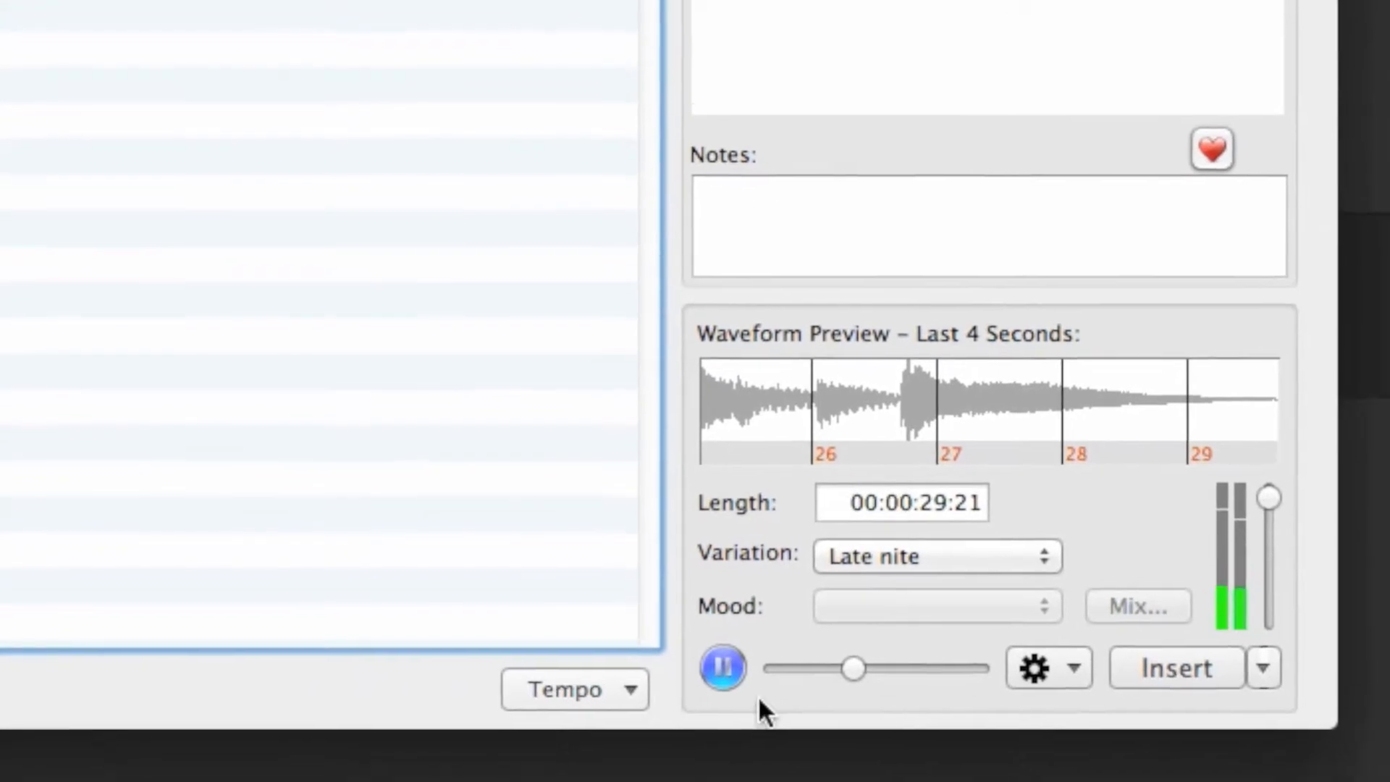
{"action": "left_click", "coordinate": [722, 666]}
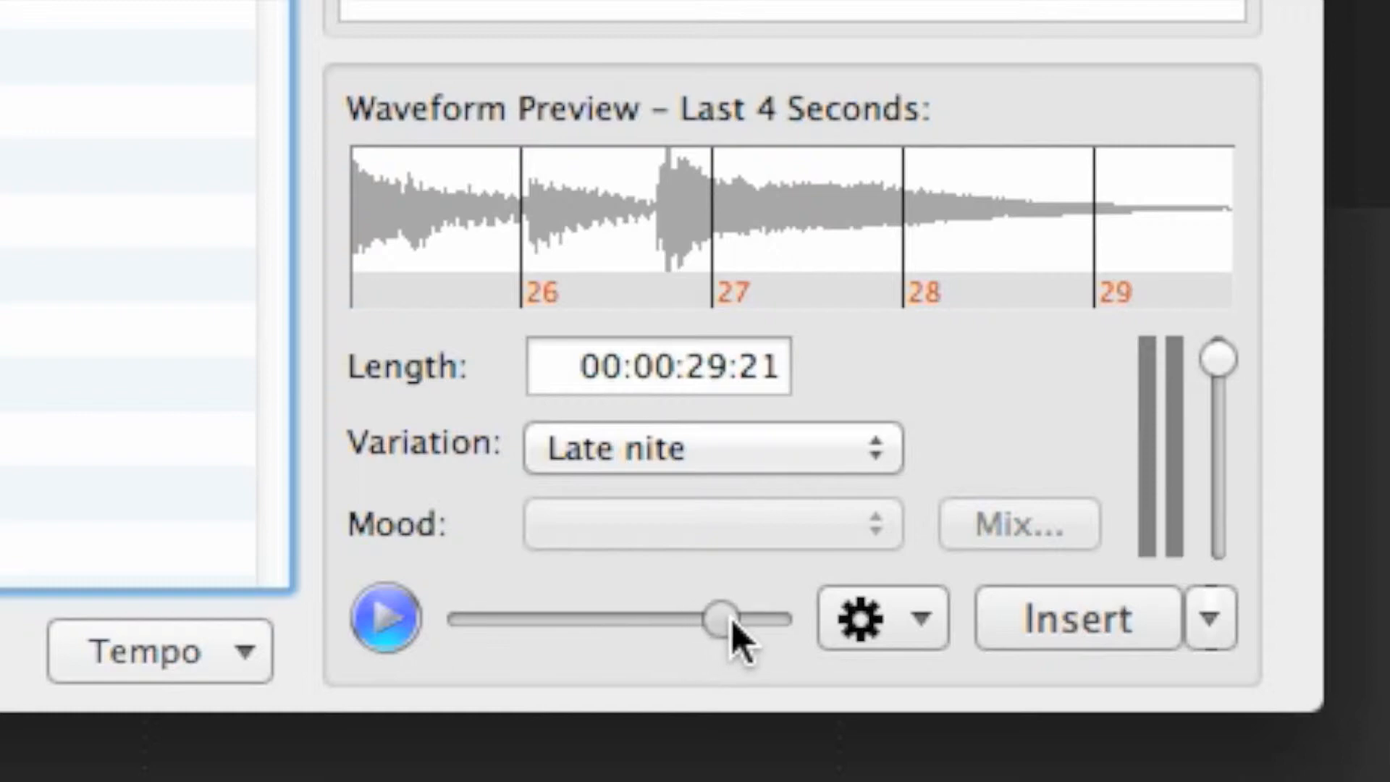
{"action": "left_click", "coordinate": [382, 618]}
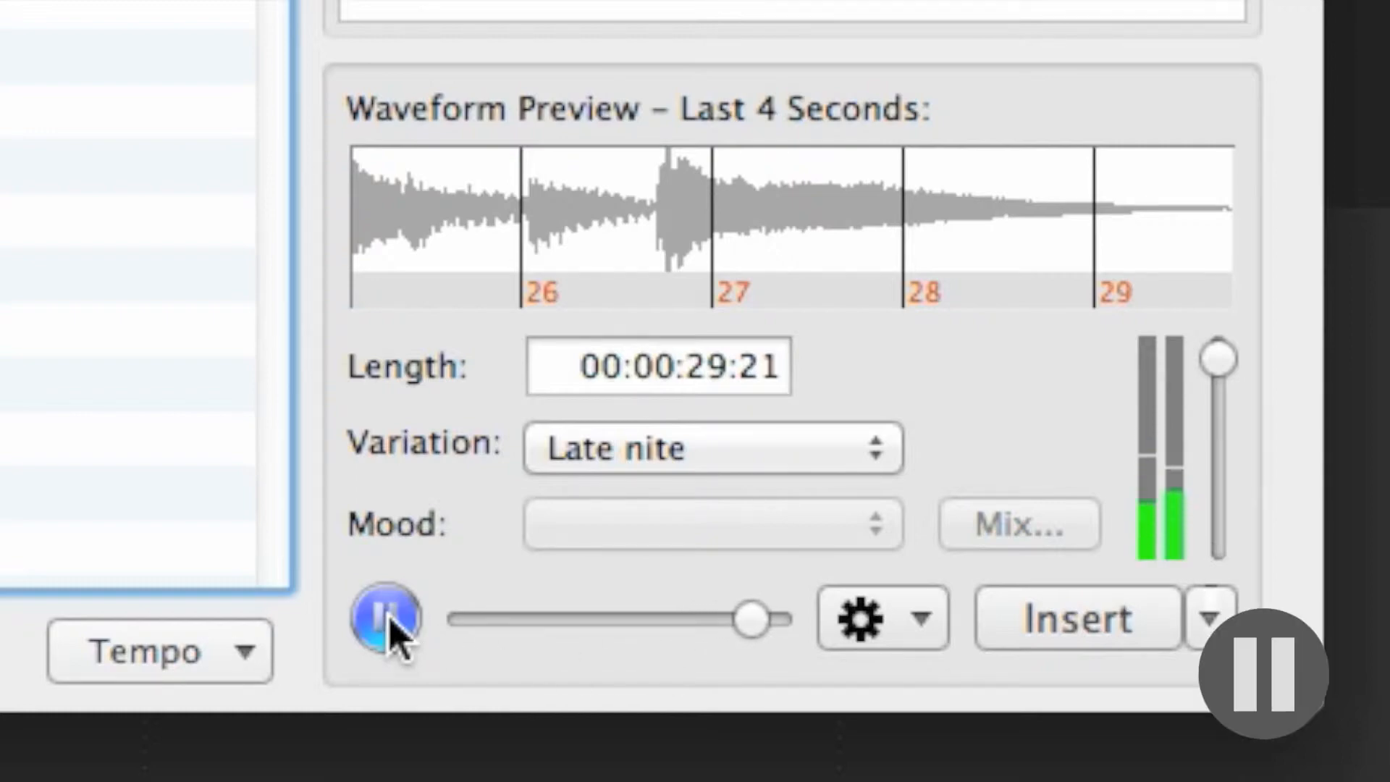
{"action": "left_click", "coordinate": [382, 617]}
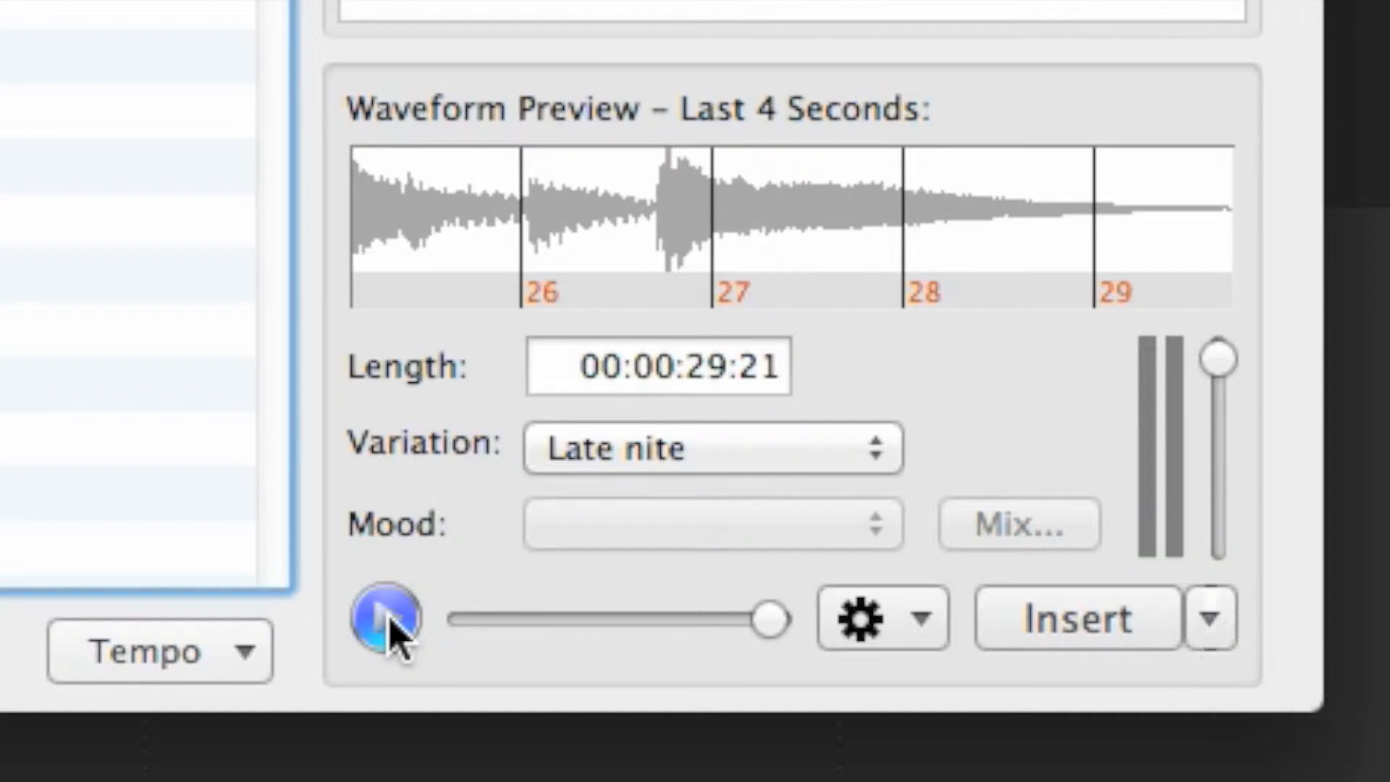
- Switch After Midnight's variation from Late nite to Cool air and preview it
{"action": "left_click", "coordinate": [710, 448]}
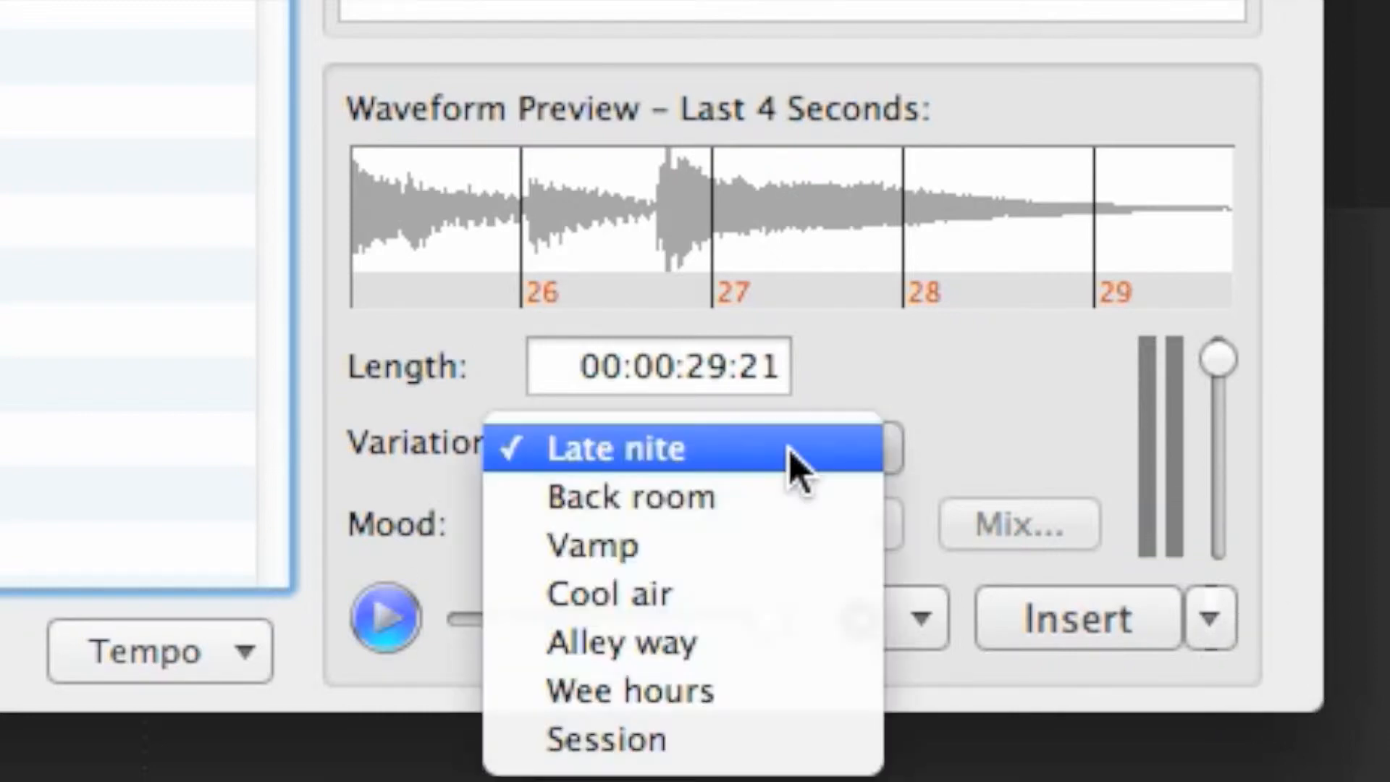
{"action": "mouse_move", "coordinate": [801, 497]}
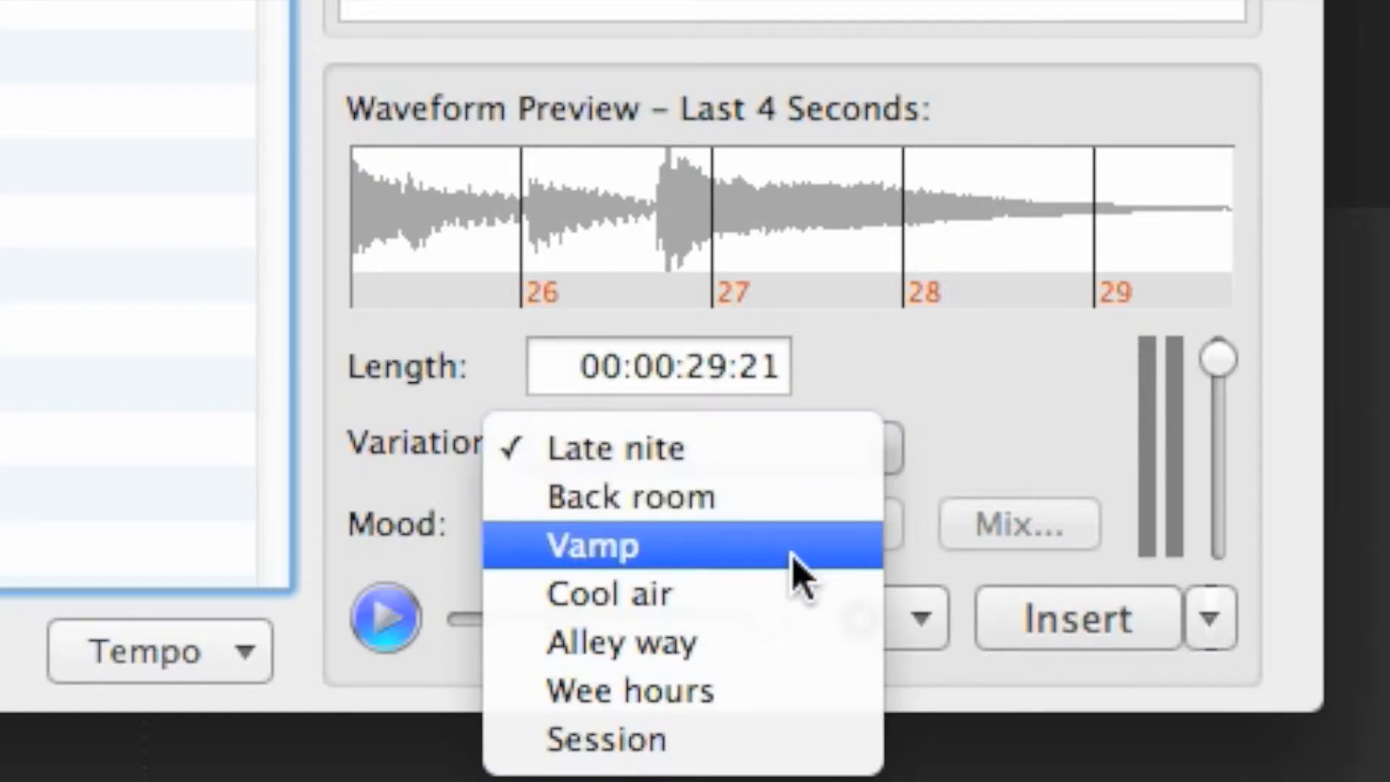
{"action": "mouse_move", "coordinate": [798, 594]}
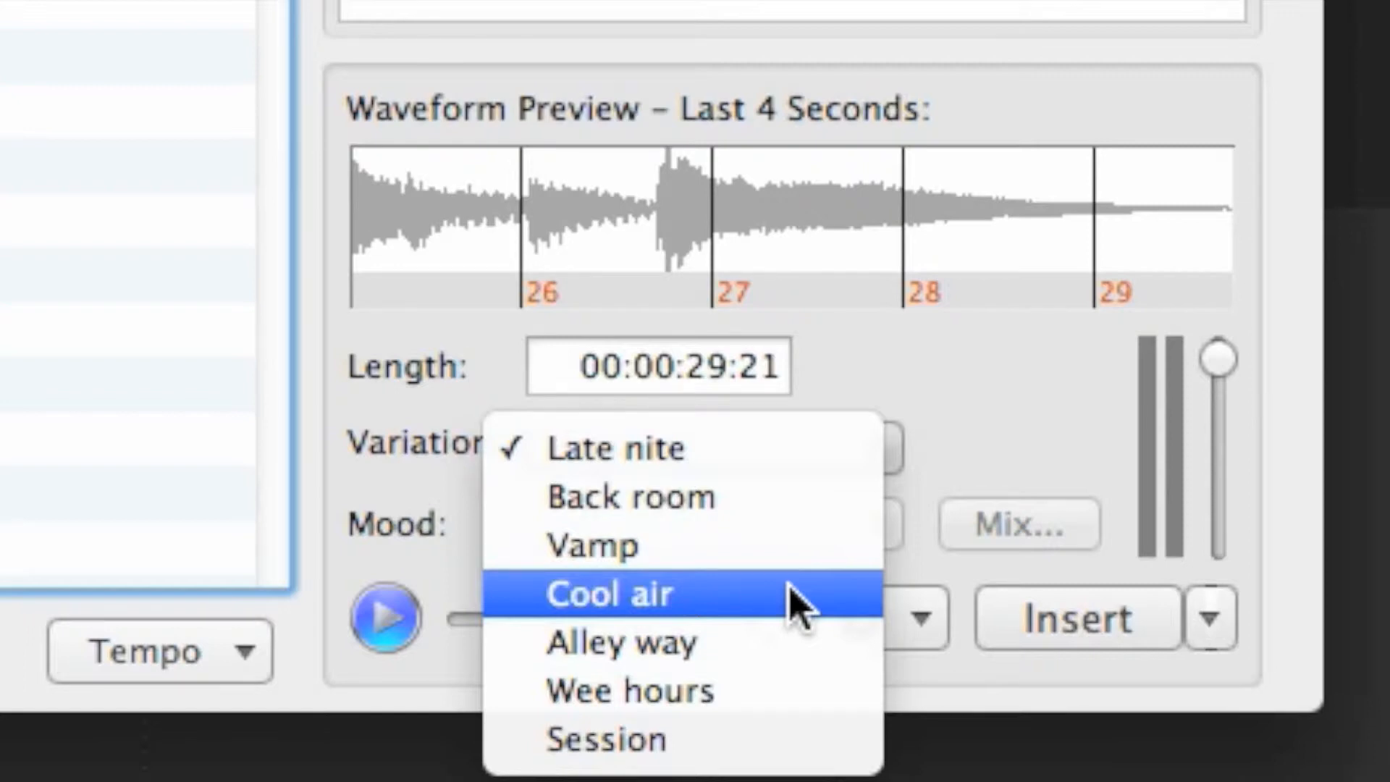
{"action": "left_click", "coordinate": [610, 592]}
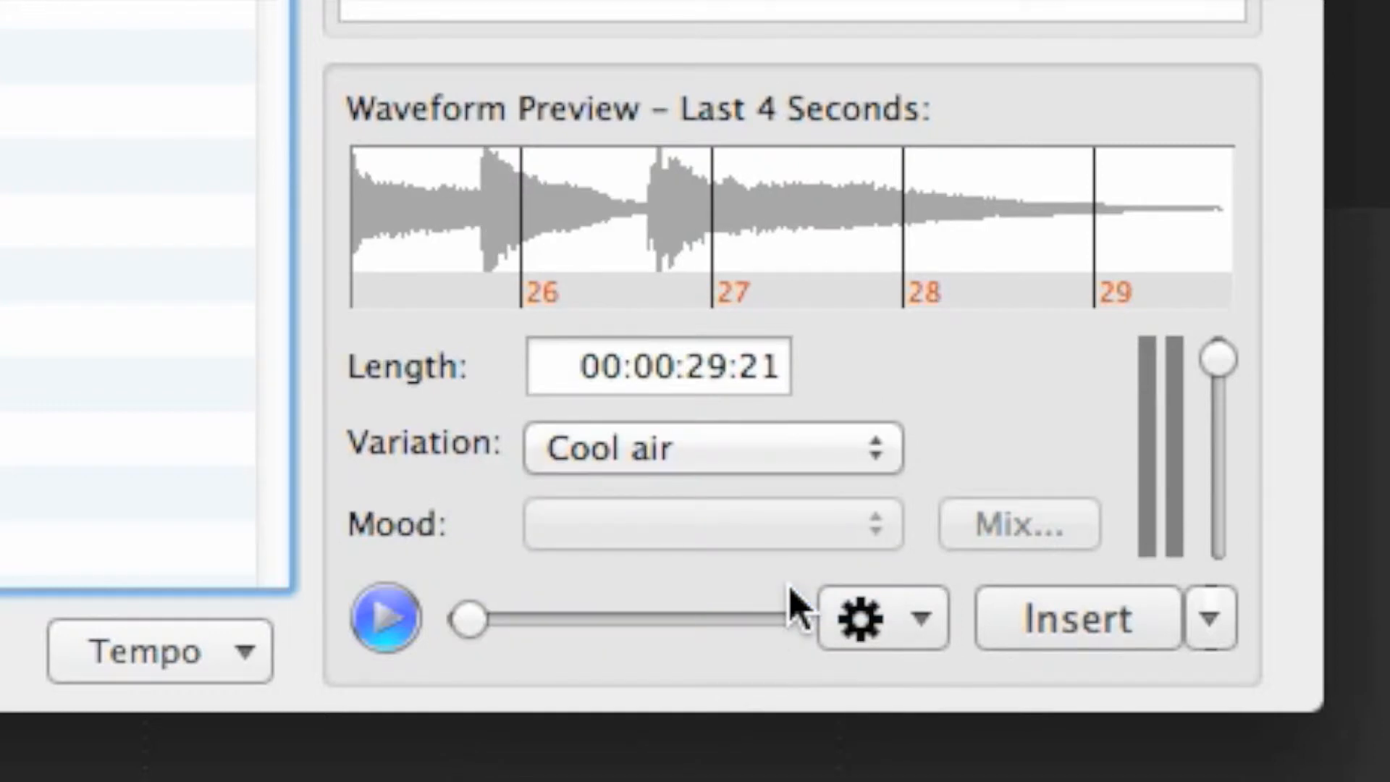
{"action": "left_click", "coordinate": [384, 617]}
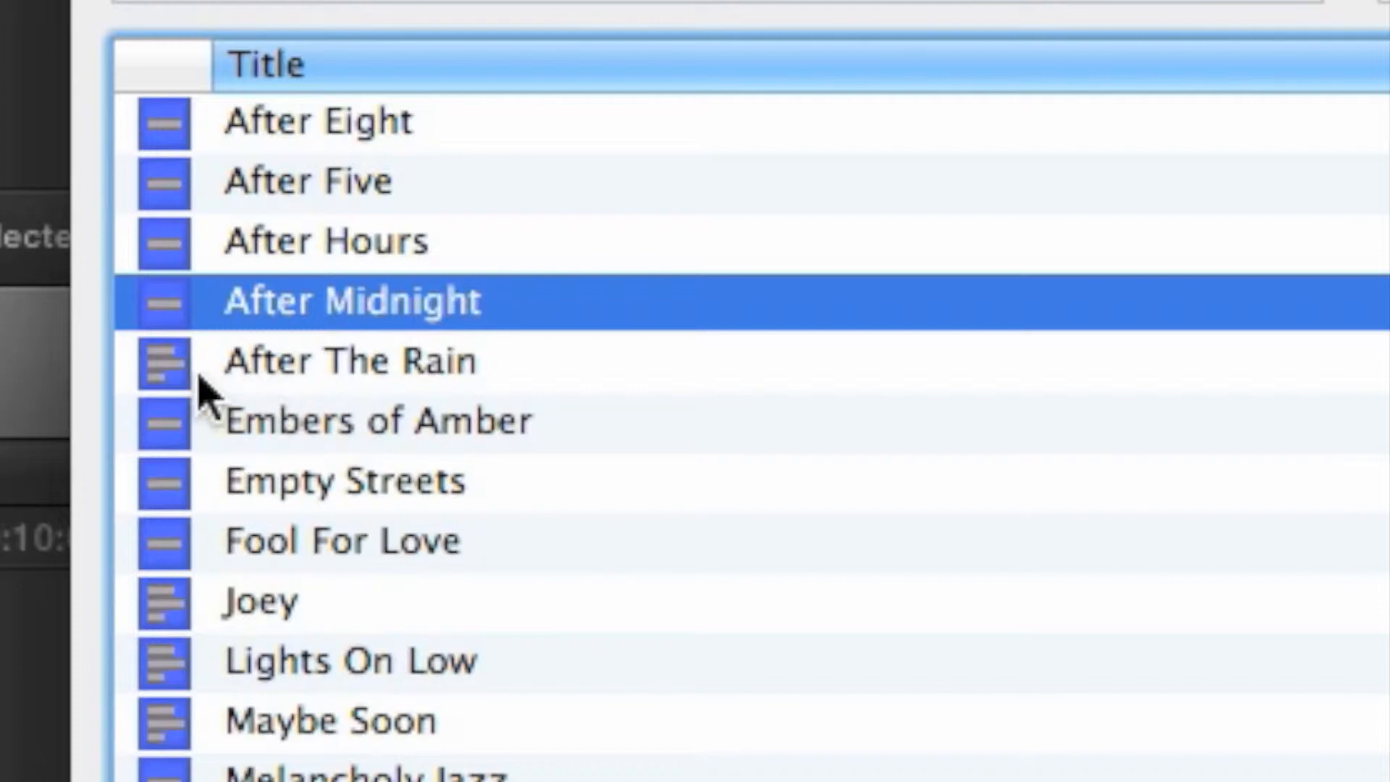
{"action": "mouse_move", "coordinate": [195, 399]}
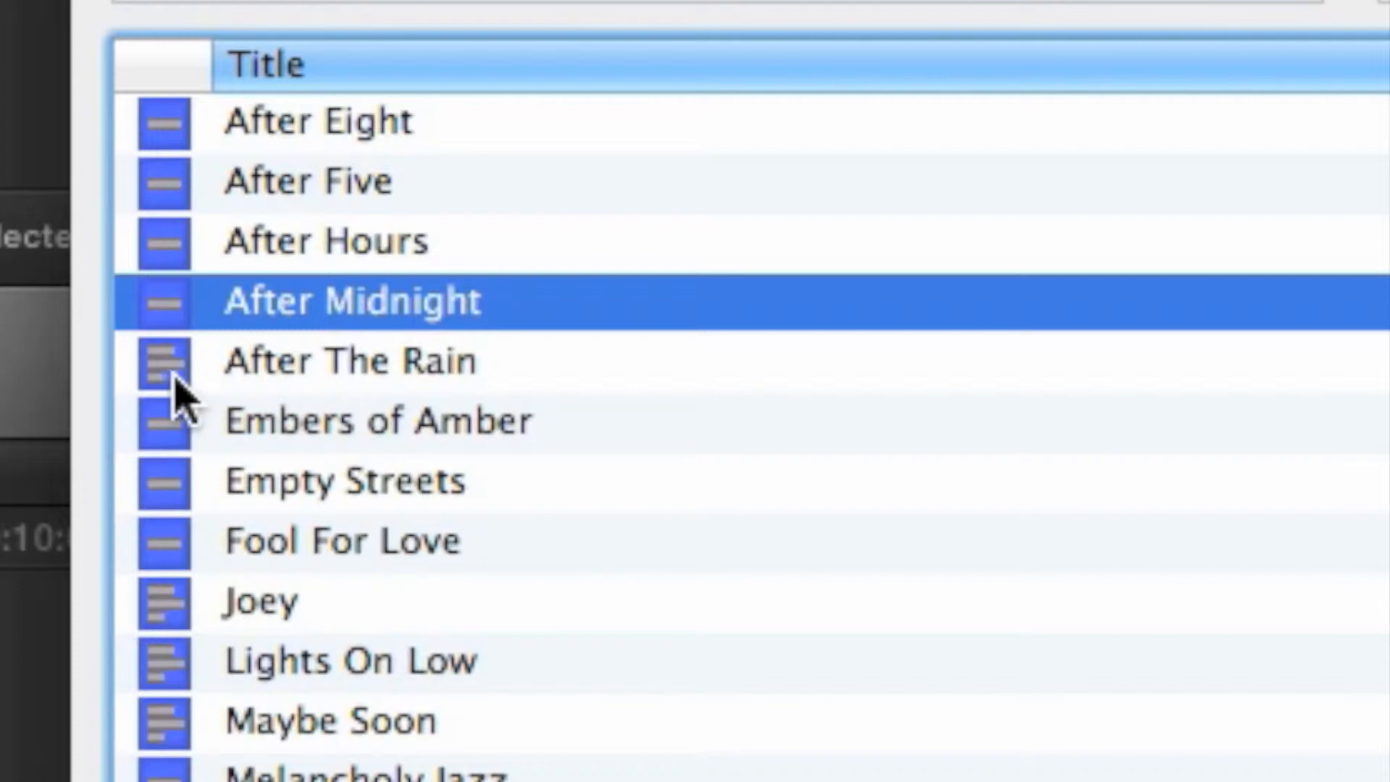
- Select the After The Rain track and choose a mood from its mood list
{"action": "left_click", "coordinate": [345, 359]}
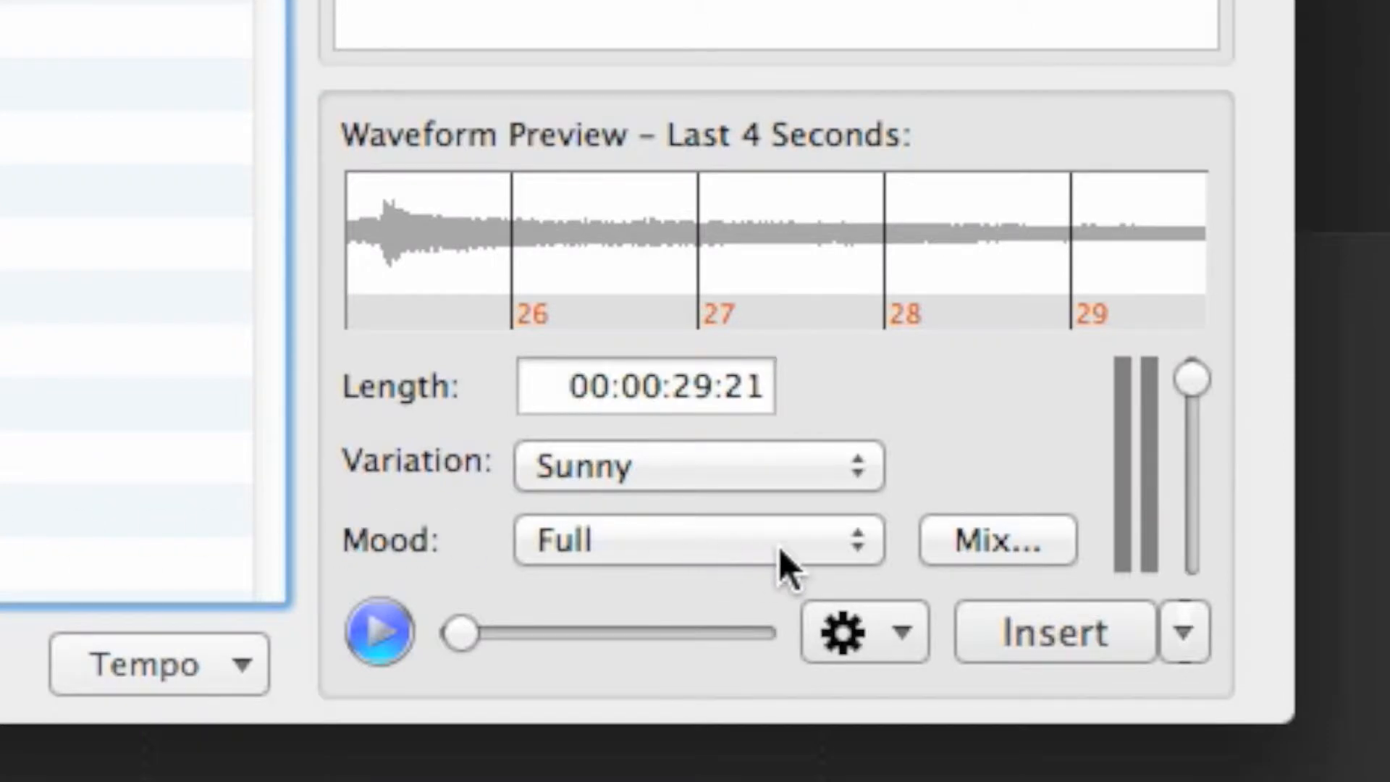
{"action": "left_click", "coordinate": [692, 539]}
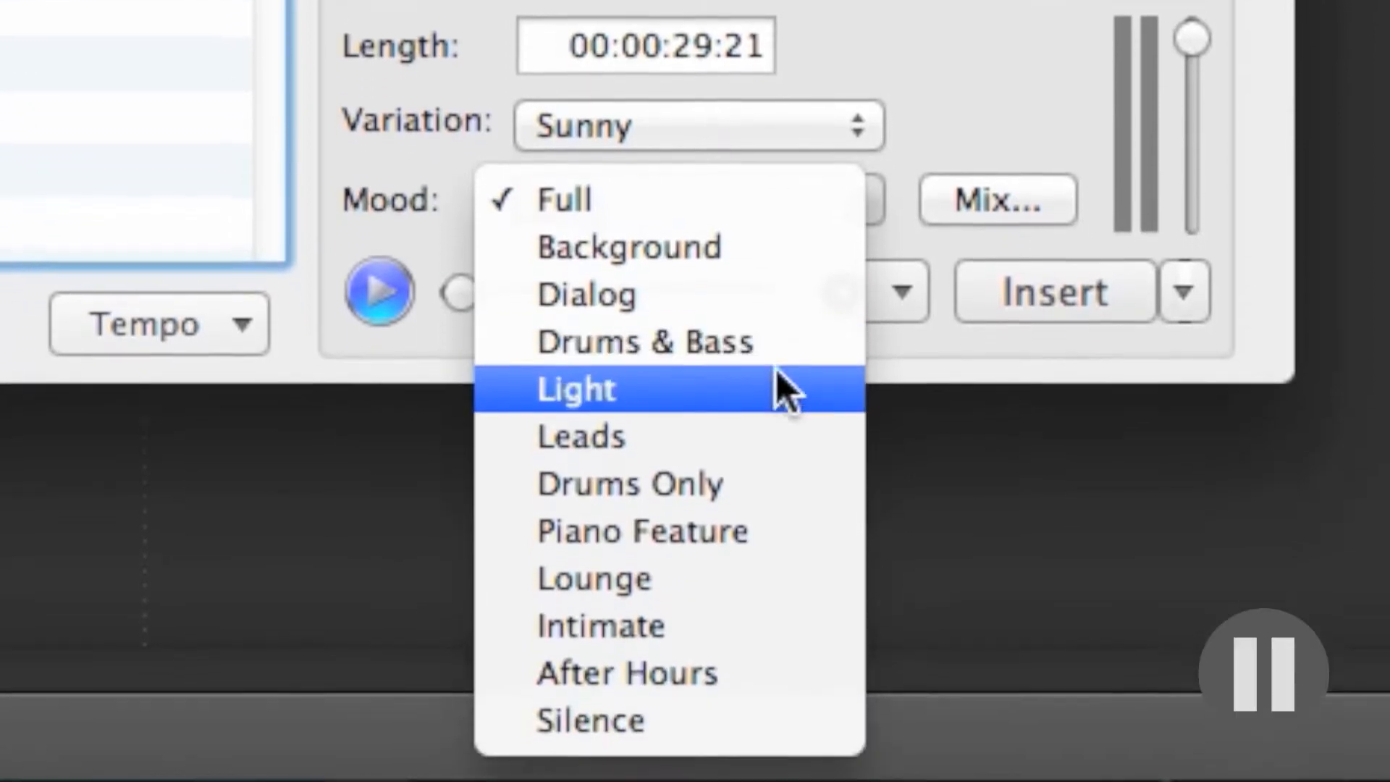
{"action": "mouse_move", "coordinate": [709, 709]}
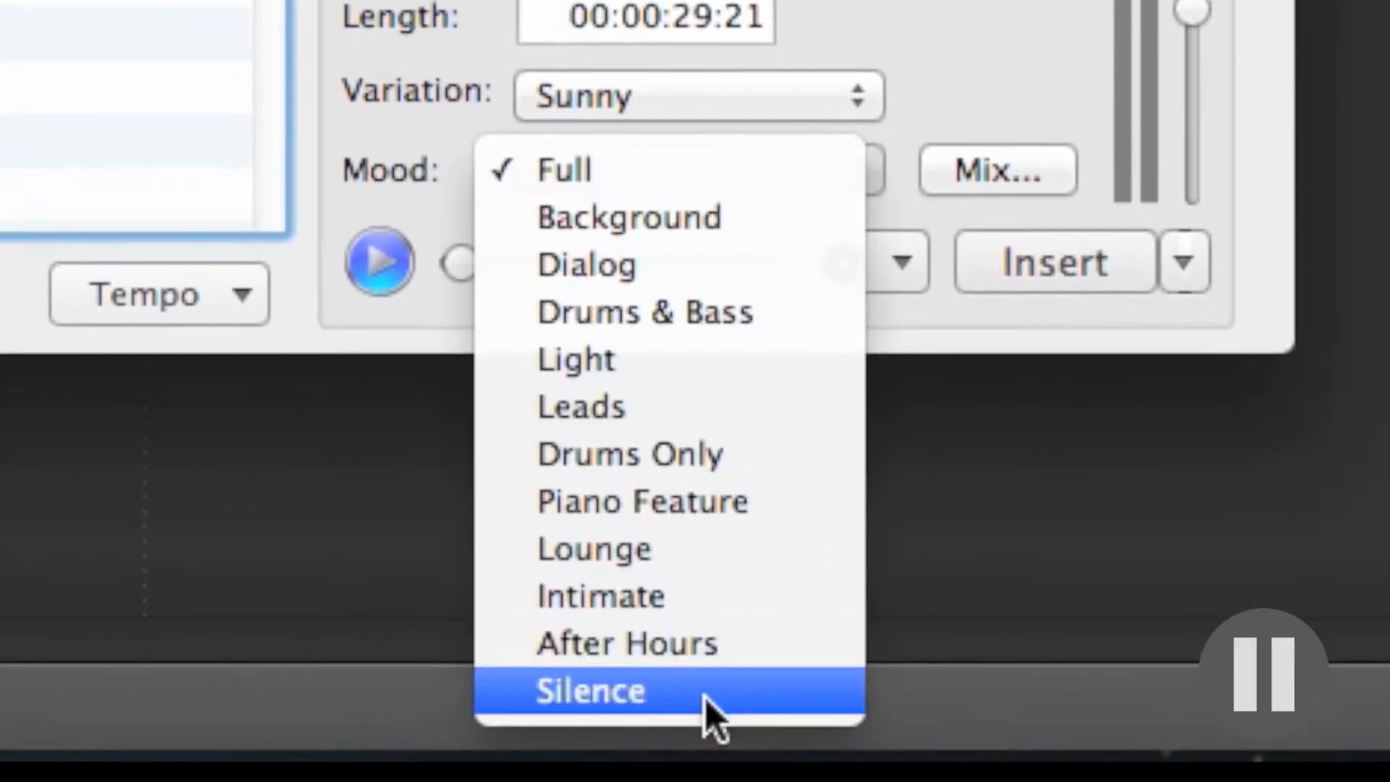
{"action": "left_click", "coordinate": [589, 691]}
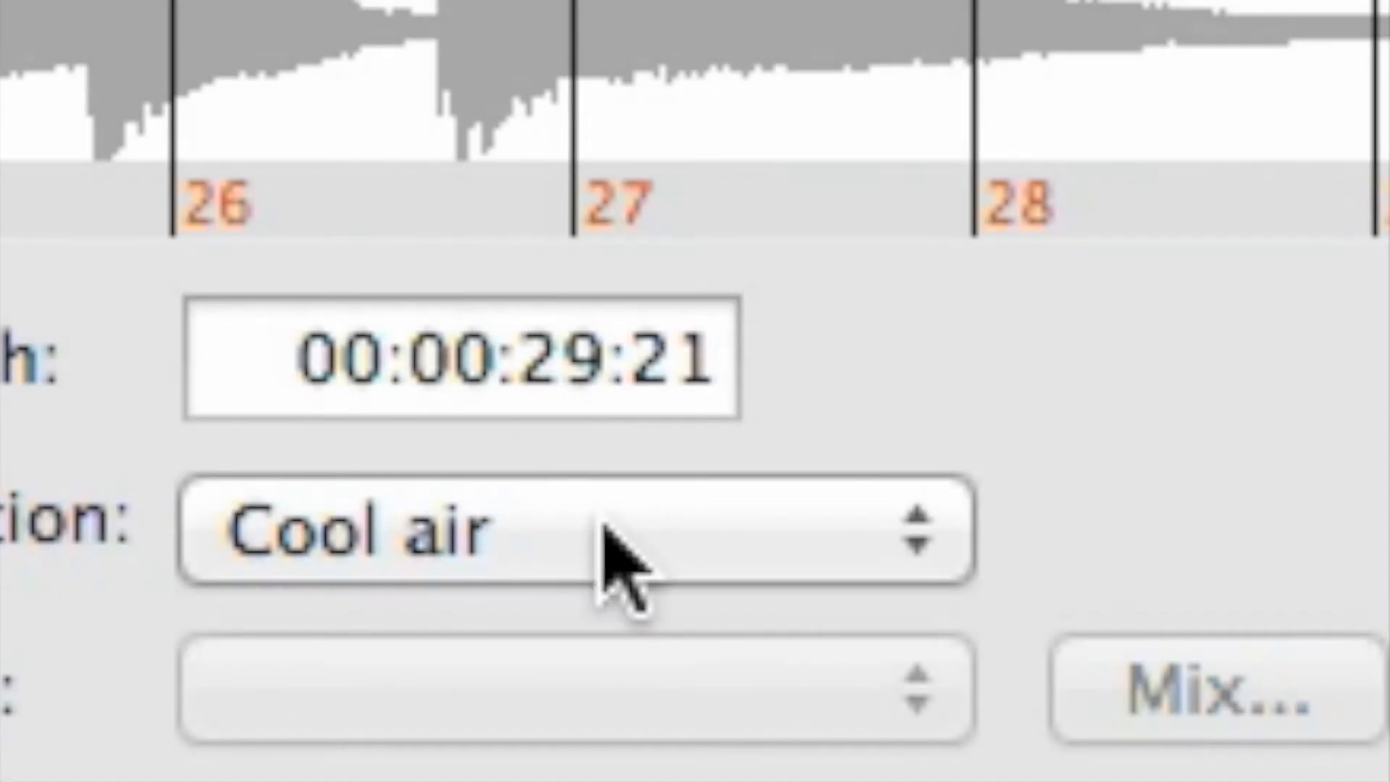
{"action": "mouse_move", "coordinate": [1103, 465]}
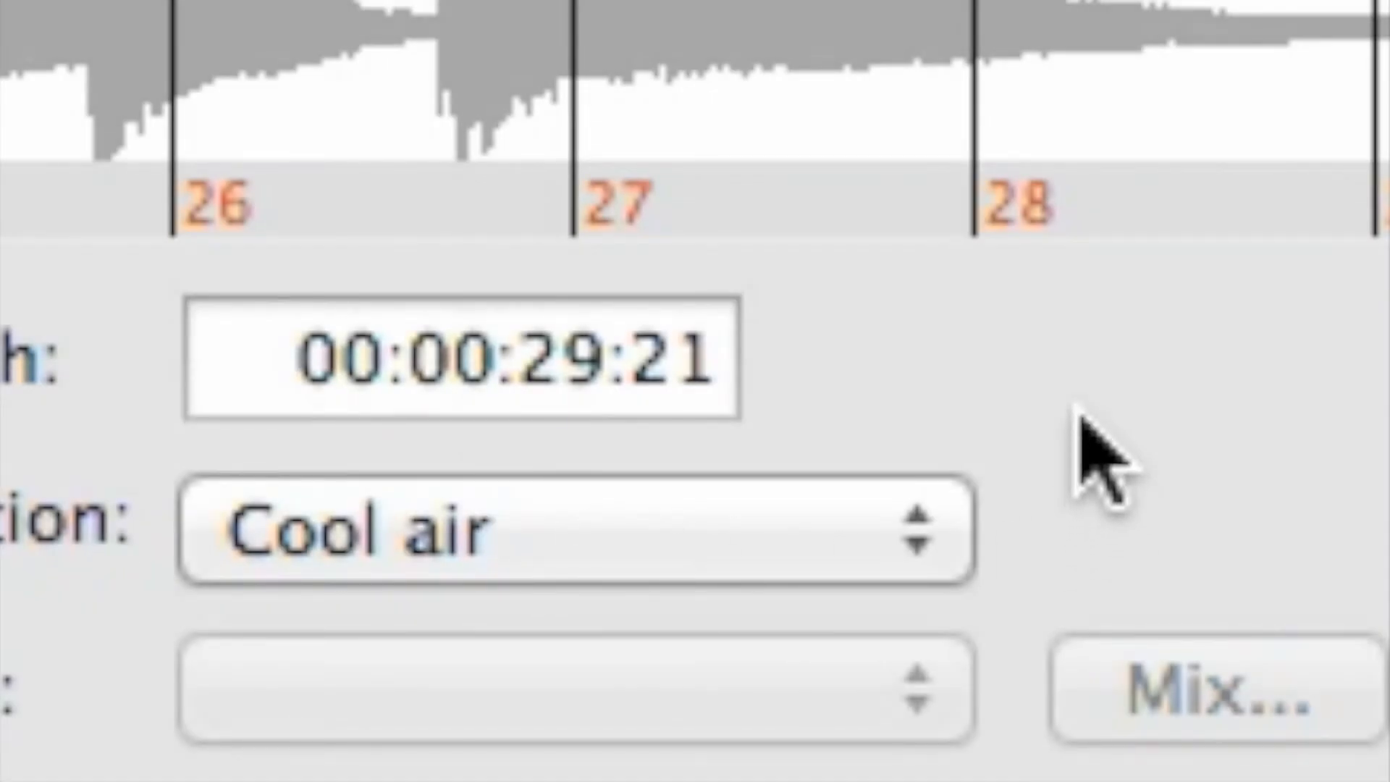
- Replace the soundtrack Length value with 3000 for 00:00:30:00
{"action": "left_click", "coordinate": [501, 359]}
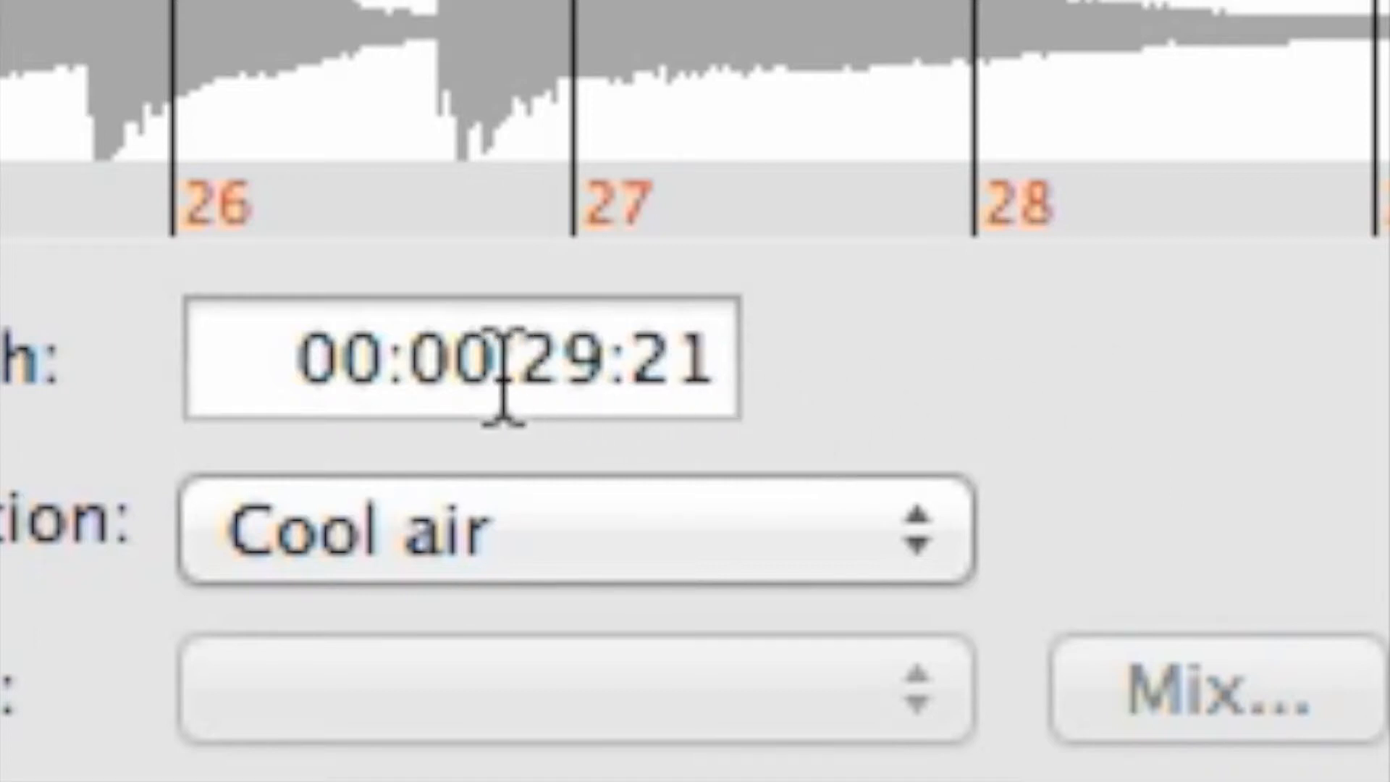
{"action": "left_click", "coordinate": [460, 359]}
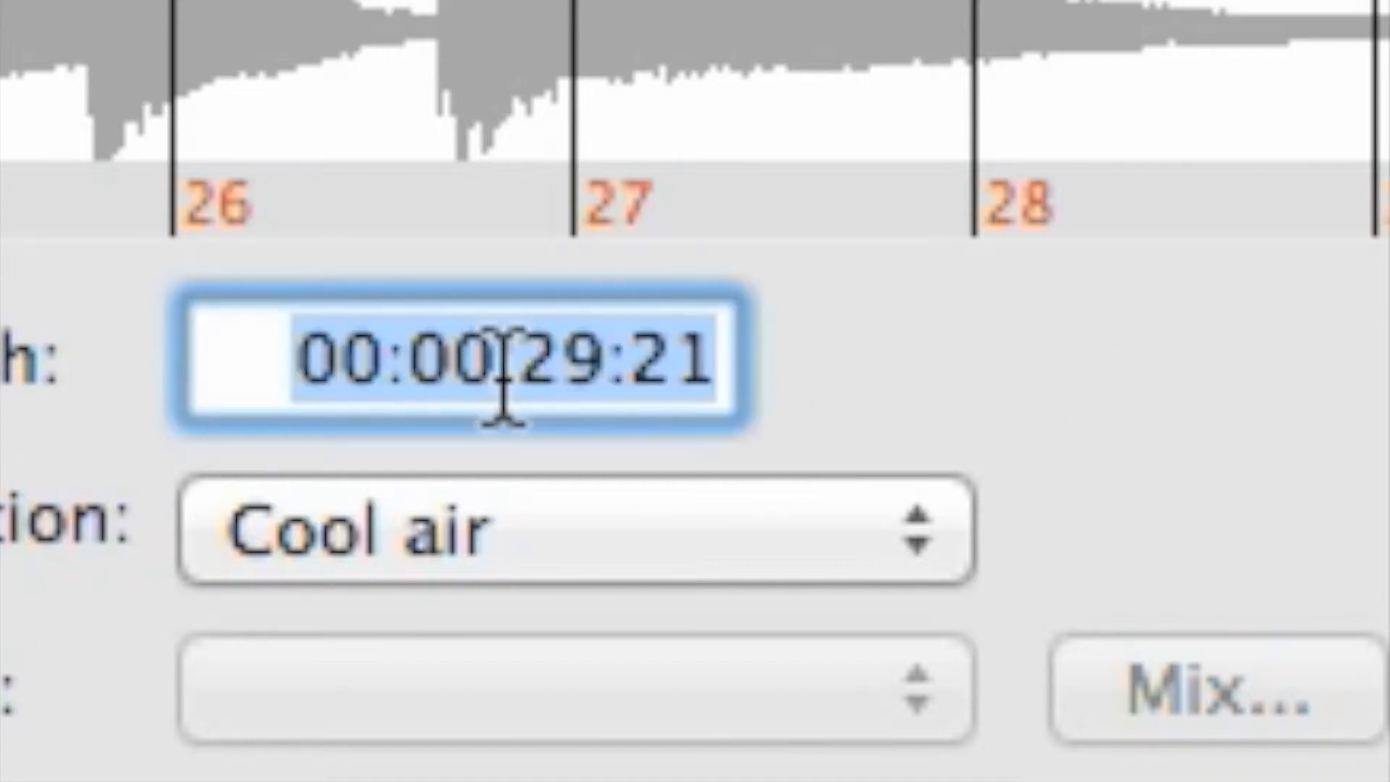
{"action": "mouse_move", "coordinate": [1153, 460]}
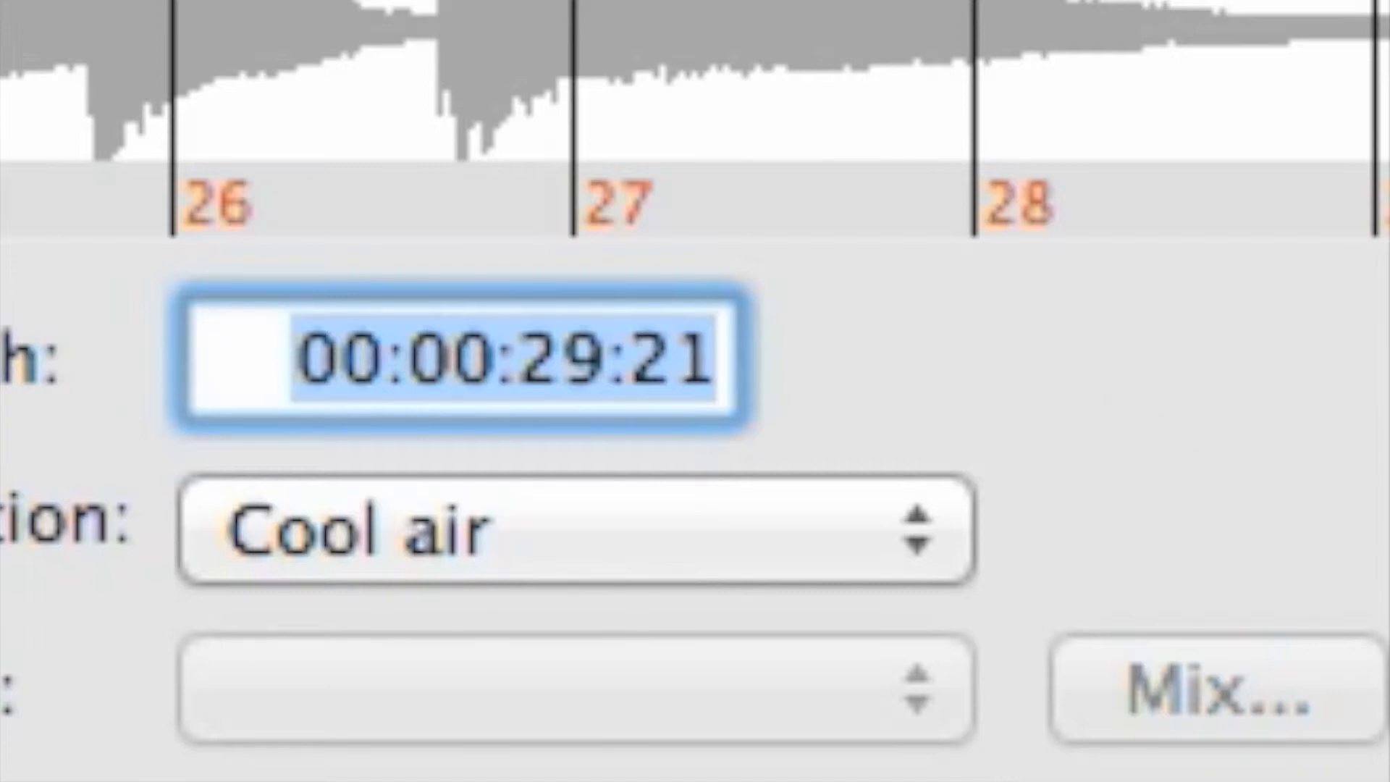
{"action": "type", "text": "3000"}
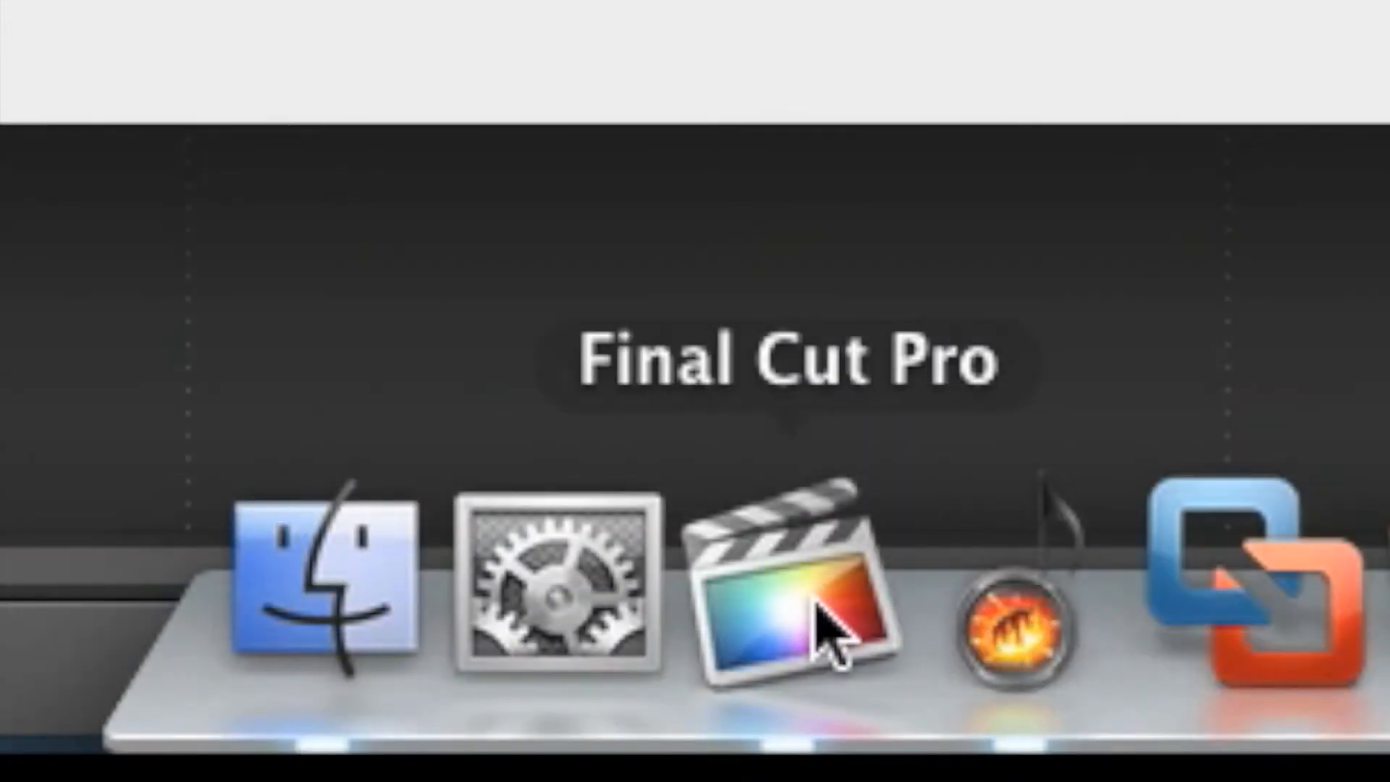
- Switch to Final Cut Pro to show the Iris Land timeline
{"action": "left_click", "coordinate": [793, 602]}
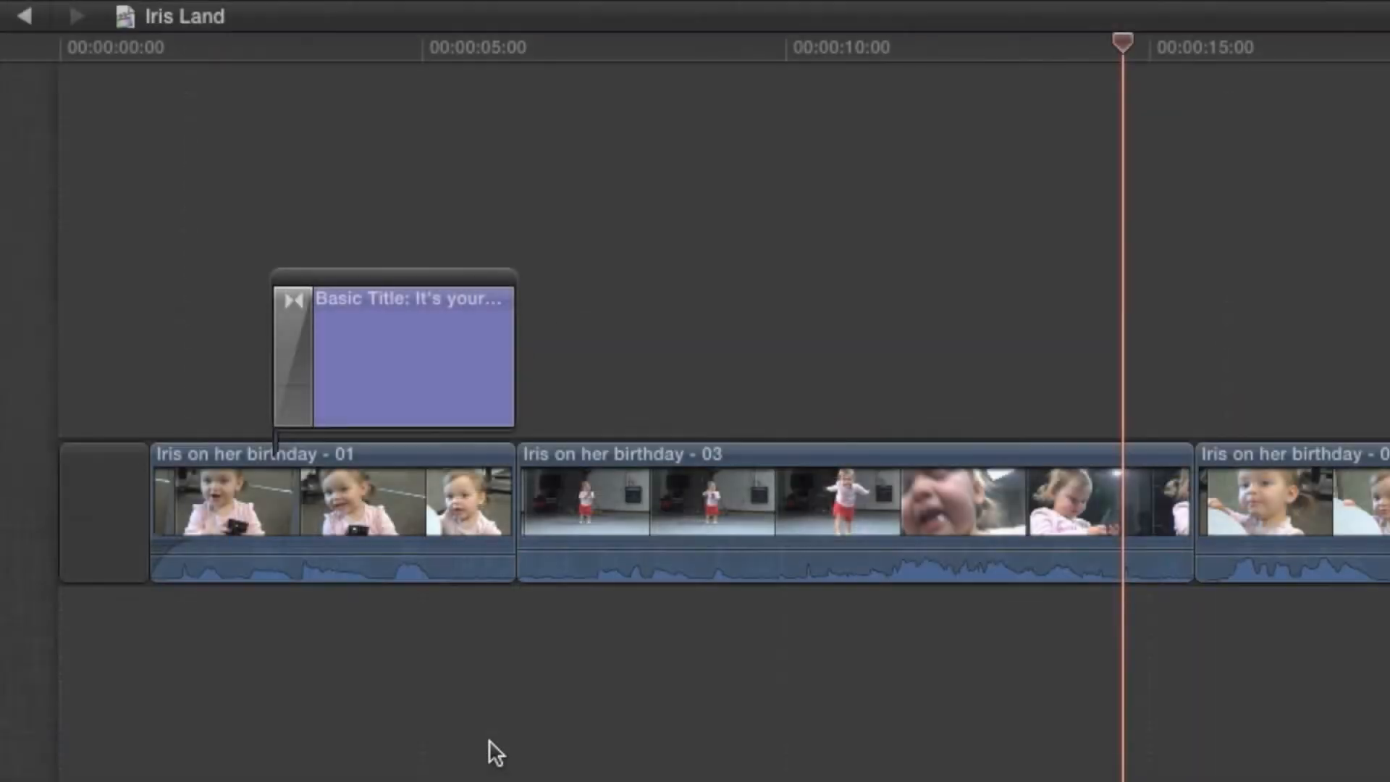
{"action": "mouse_move", "coordinate": [220, 294]}
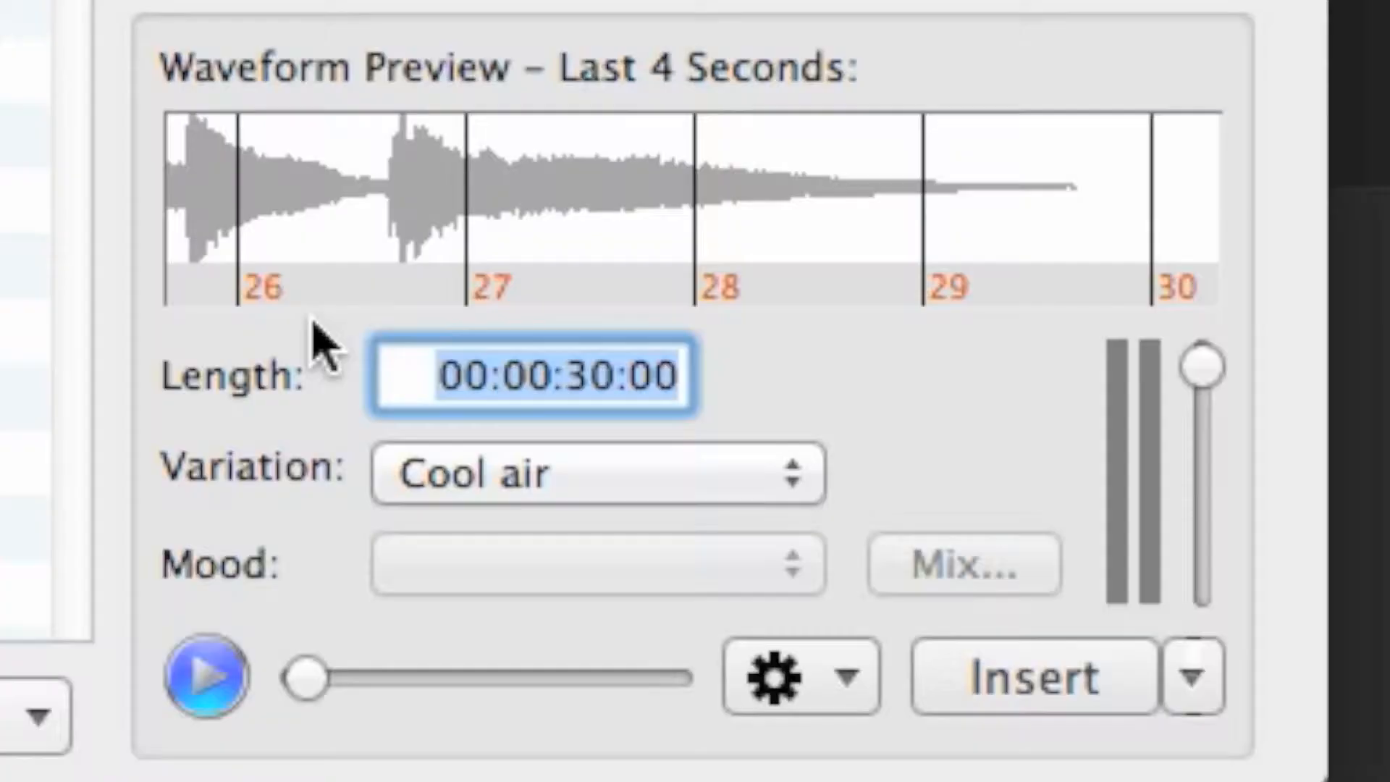
{"action": "mouse_move", "coordinate": [408, 376]}
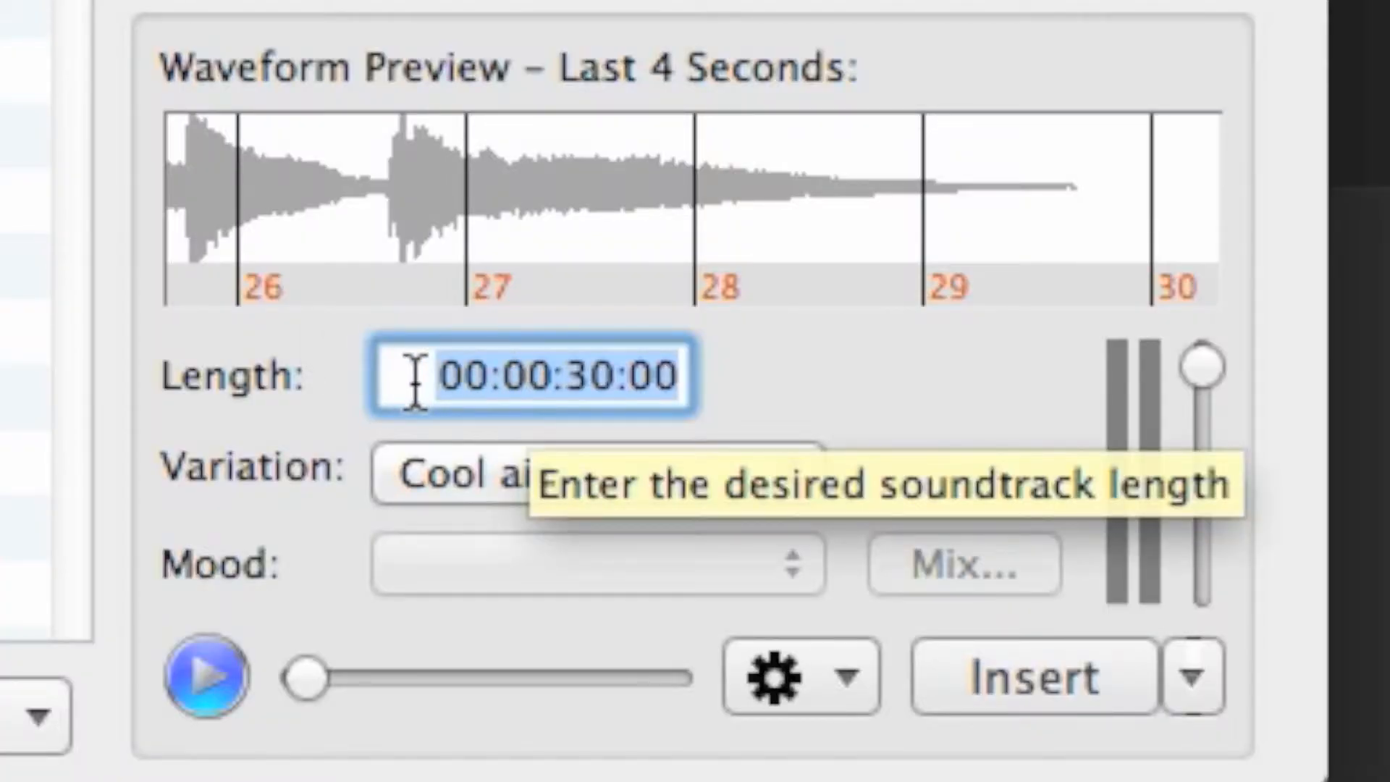
- Set the soundtrack length to 00:00:14:11 and preview the shortened result
{"action": "type", "text": "1411"}
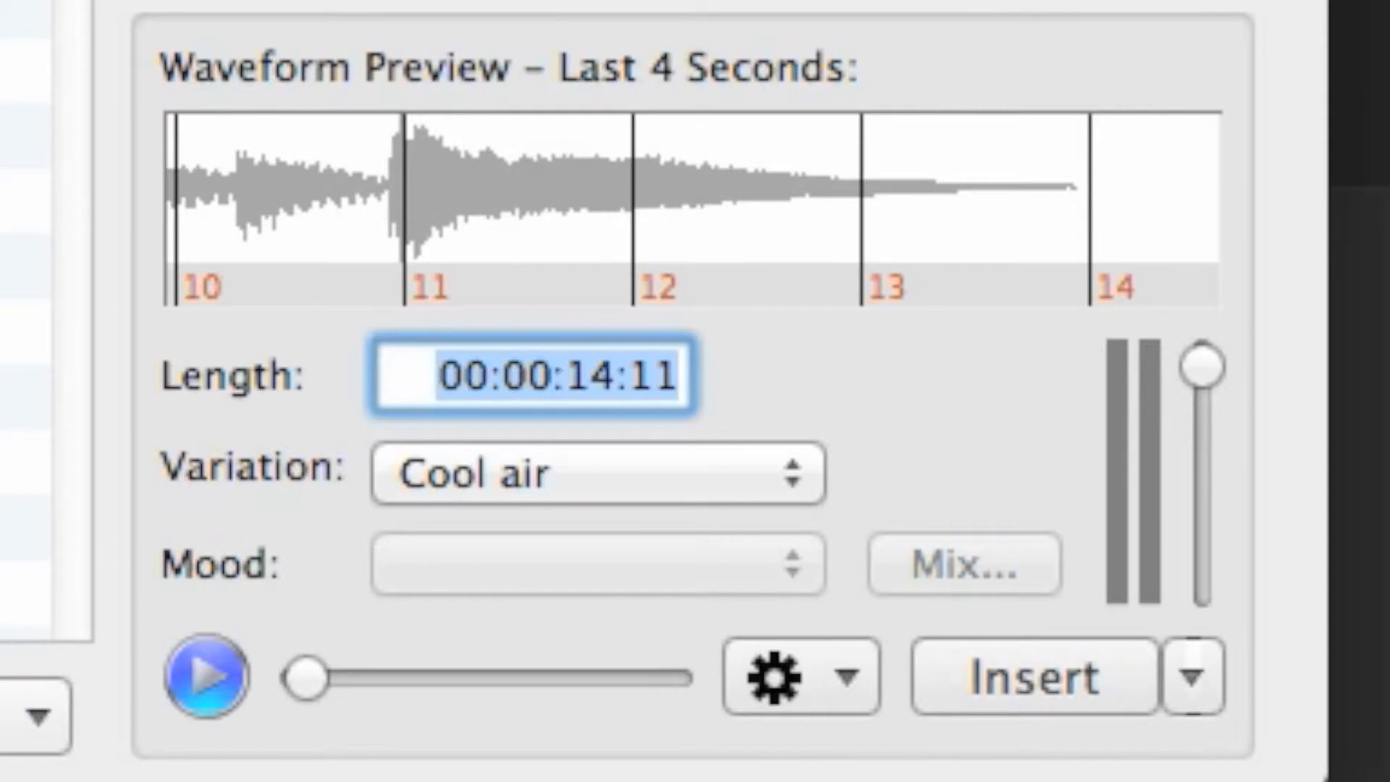
{"action": "mouse_move", "coordinate": [518, 763]}
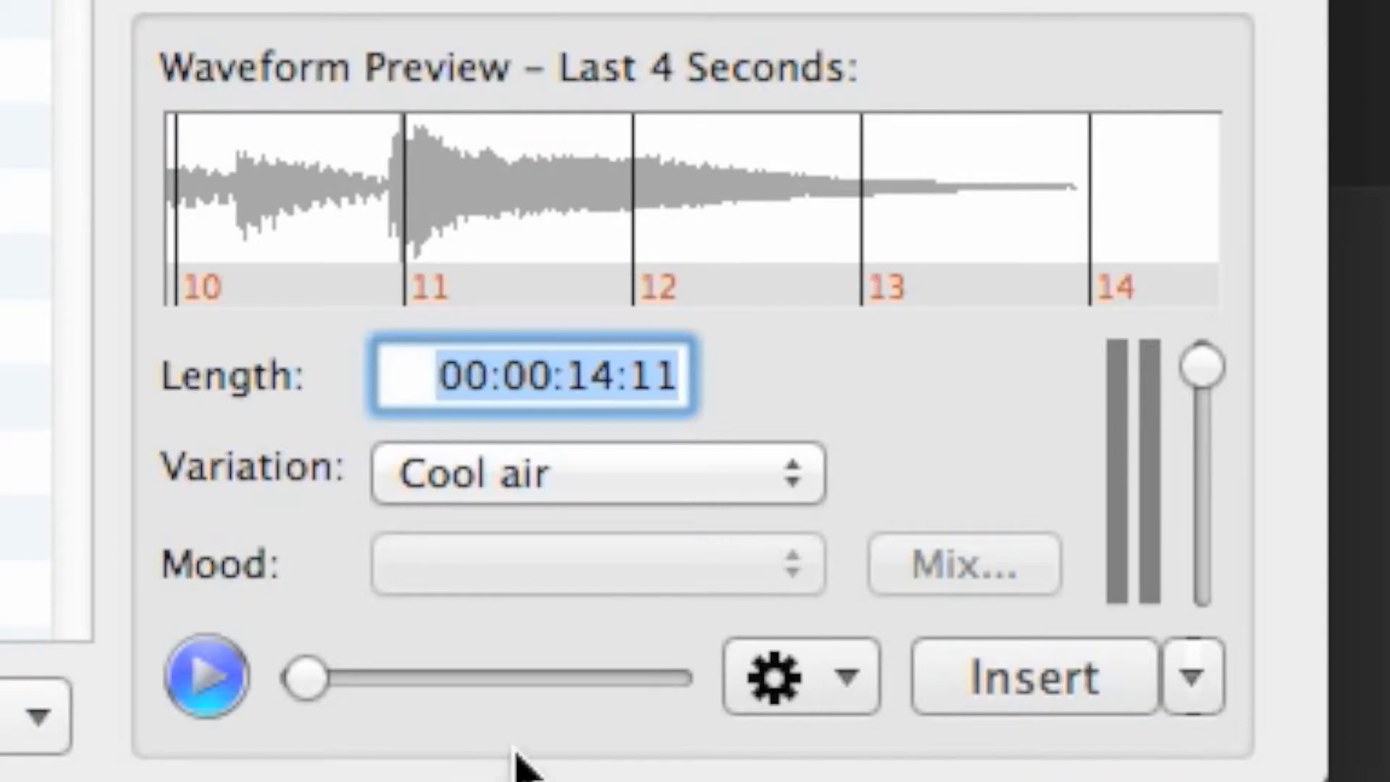
{"action": "left_click", "coordinate": [206, 677]}
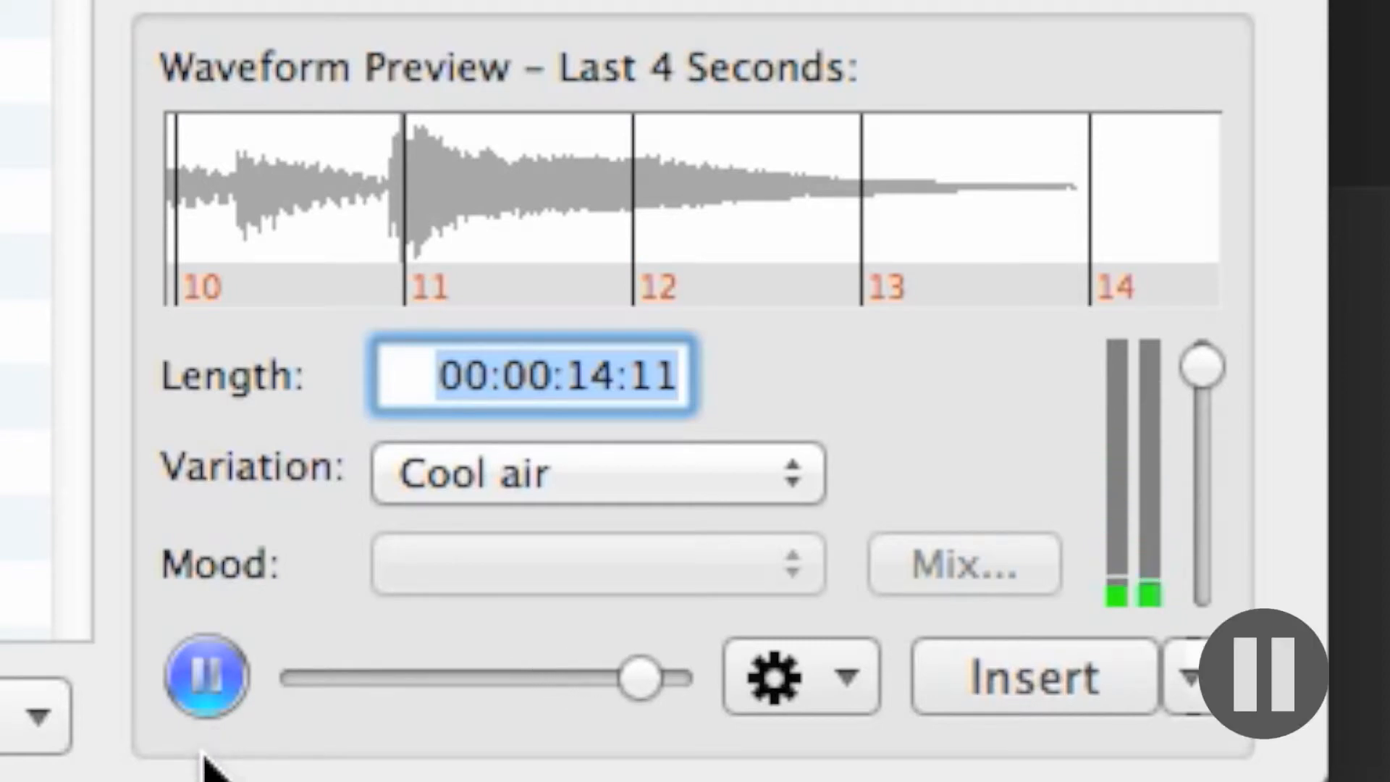
{"action": "left_click", "coordinate": [204, 676]}
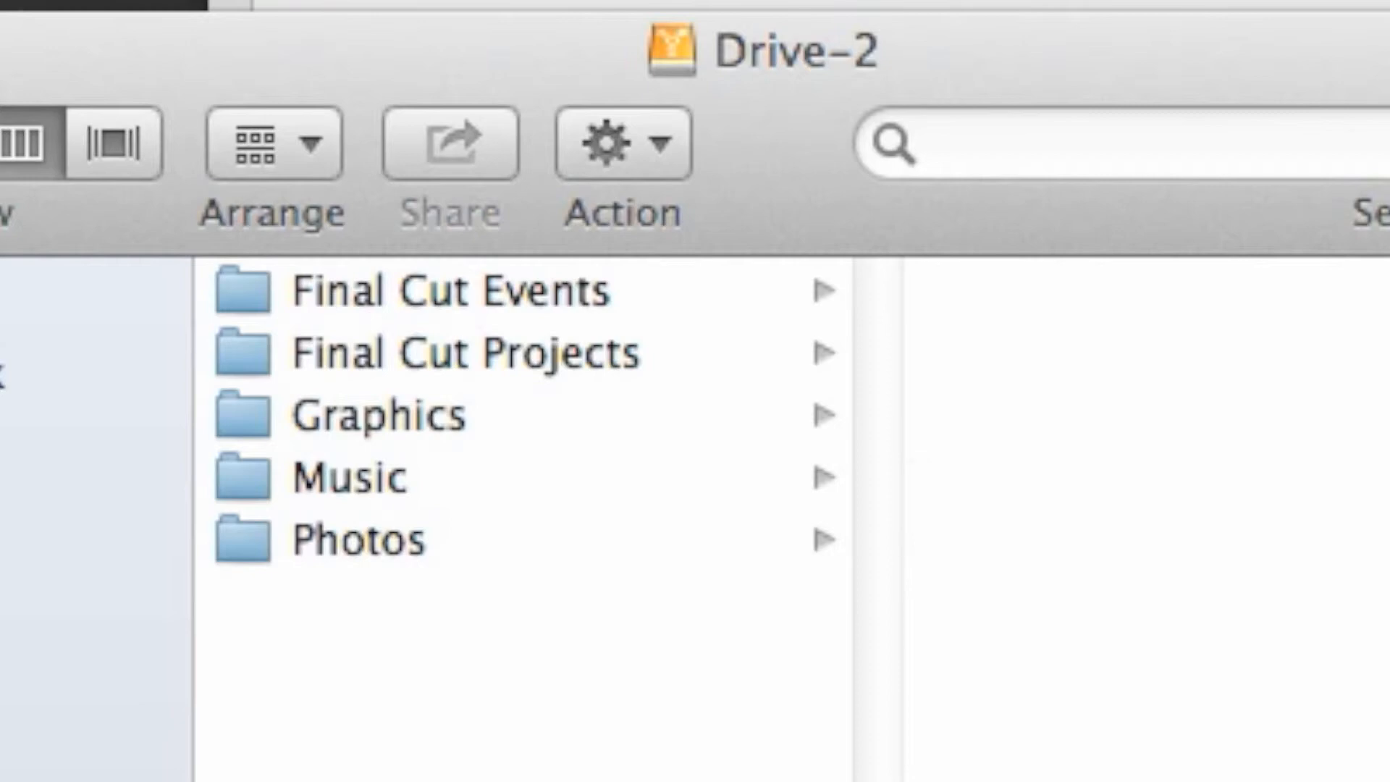
{"action": "mouse_move", "coordinate": [630, 314]}
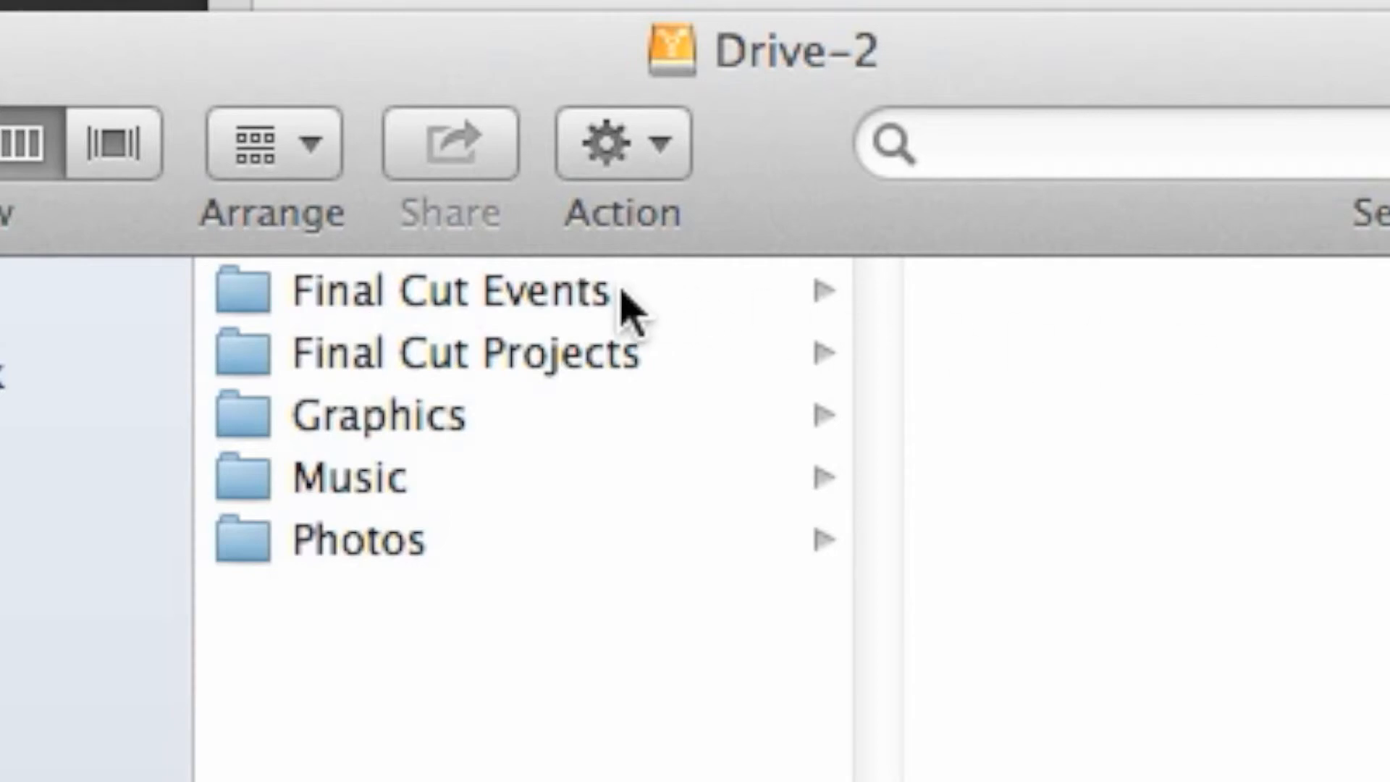
{"action": "mouse_move", "coordinate": [681, 368]}
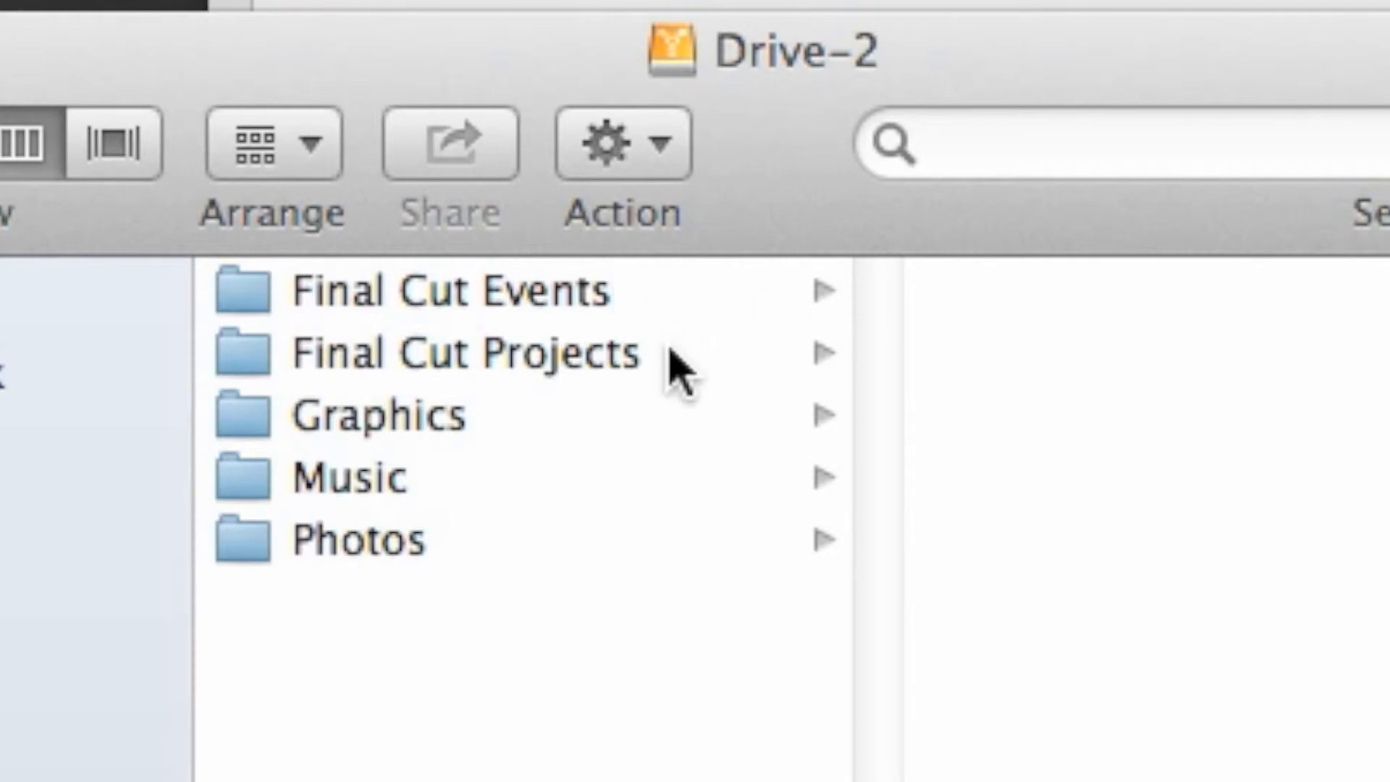
{"action": "mouse_move", "coordinate": [660, 381]}
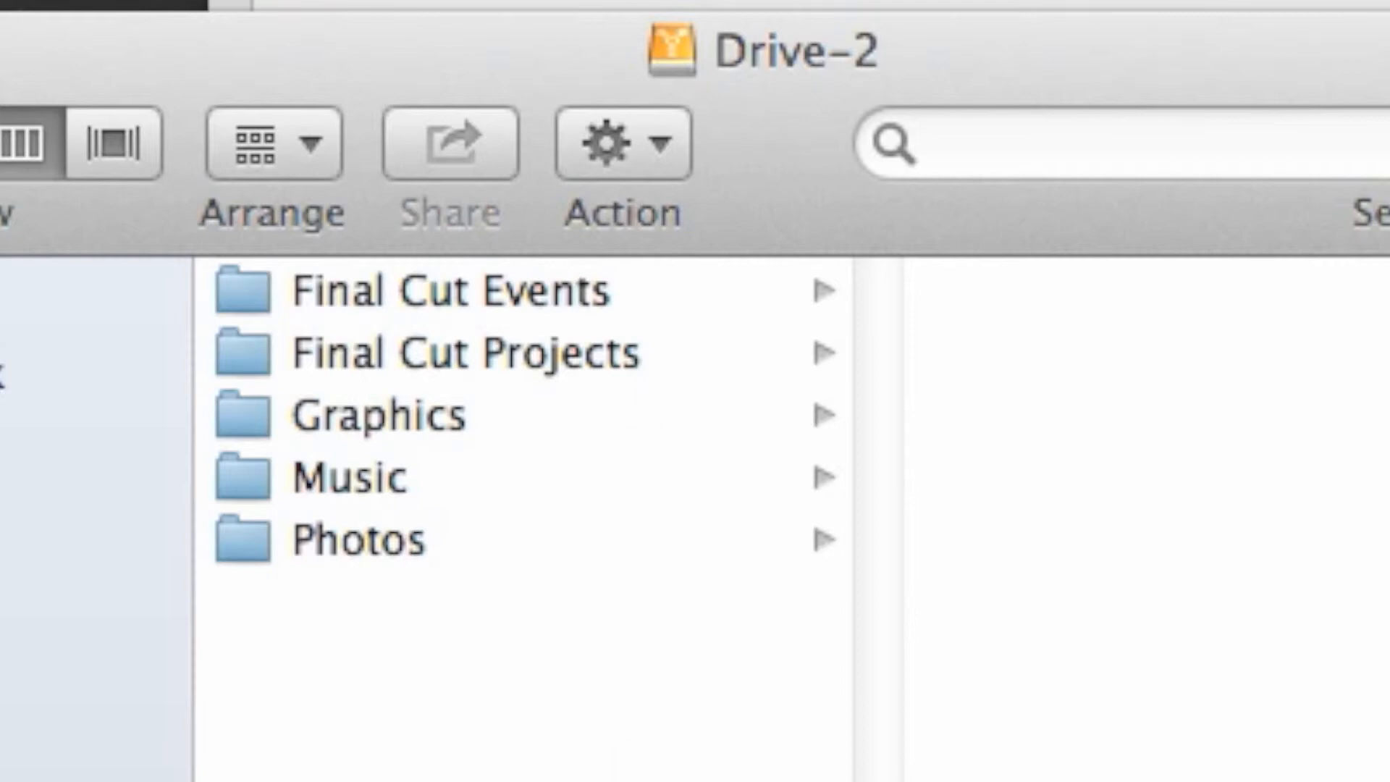
{"action": "mouse_move", "coordinate": [451, 536]}
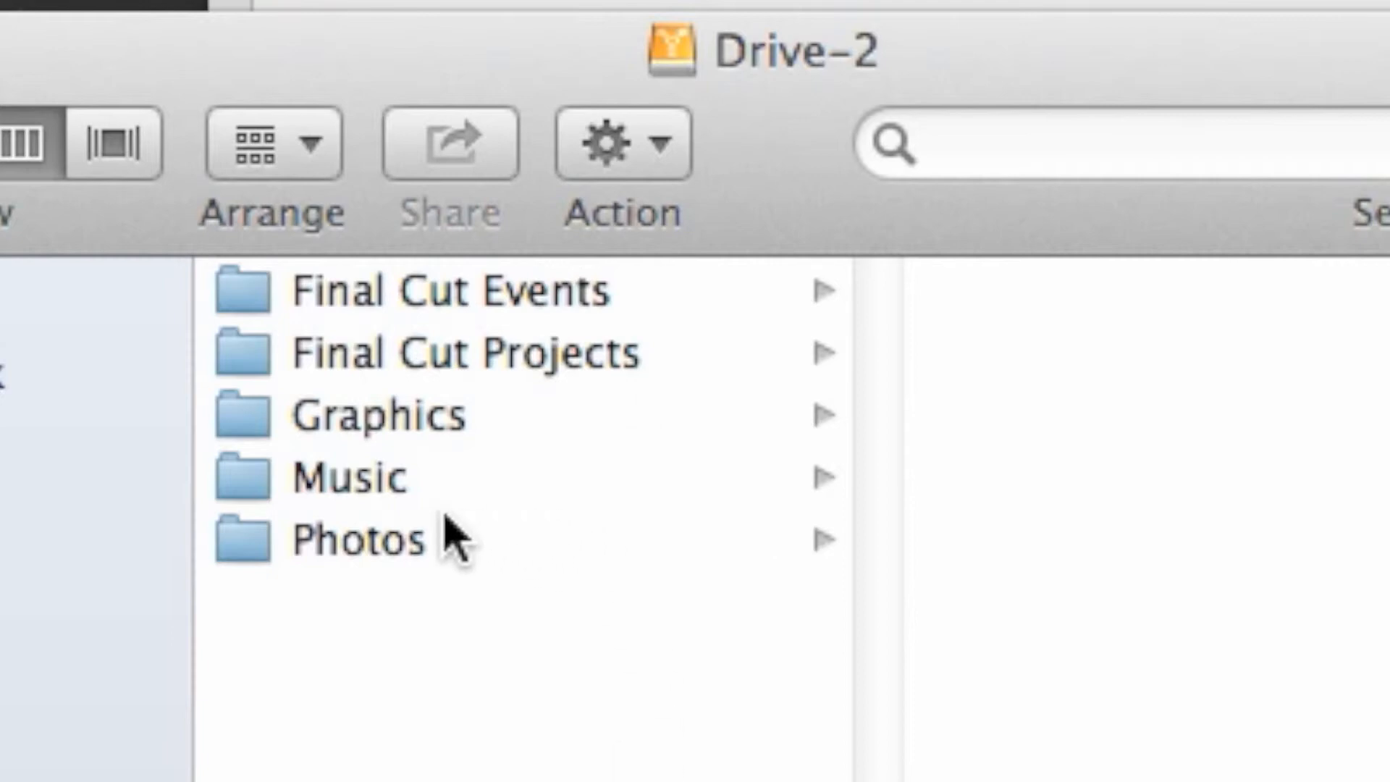
{"action": "mouse_move", "coordinate": [404, 496]}
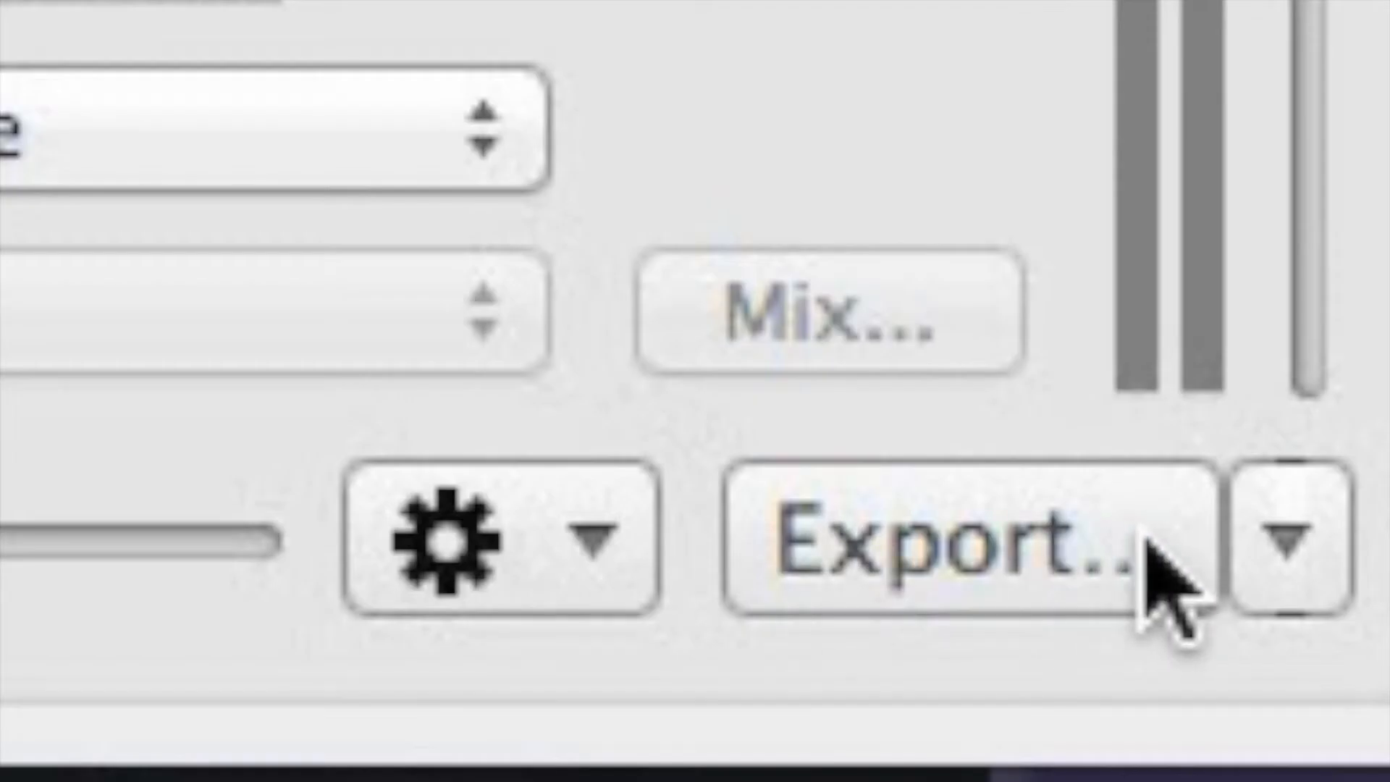
- Export the complete soundtrack as Digital Video (48k), 16-bit AIFF and continue to the save location
{"action": "left_click", "coordinate": [922, 538]}
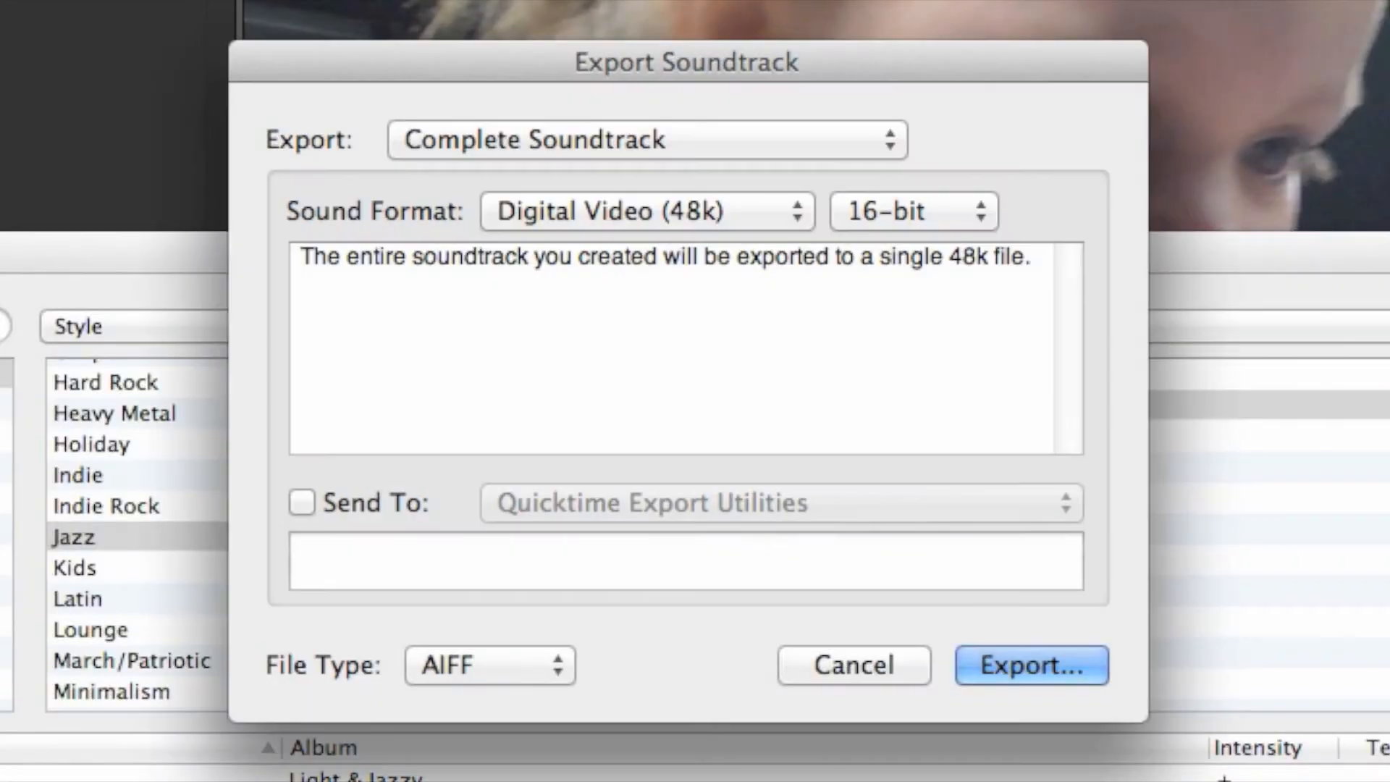
{"action": "mouse_move", "coordinate": [669, 546]}
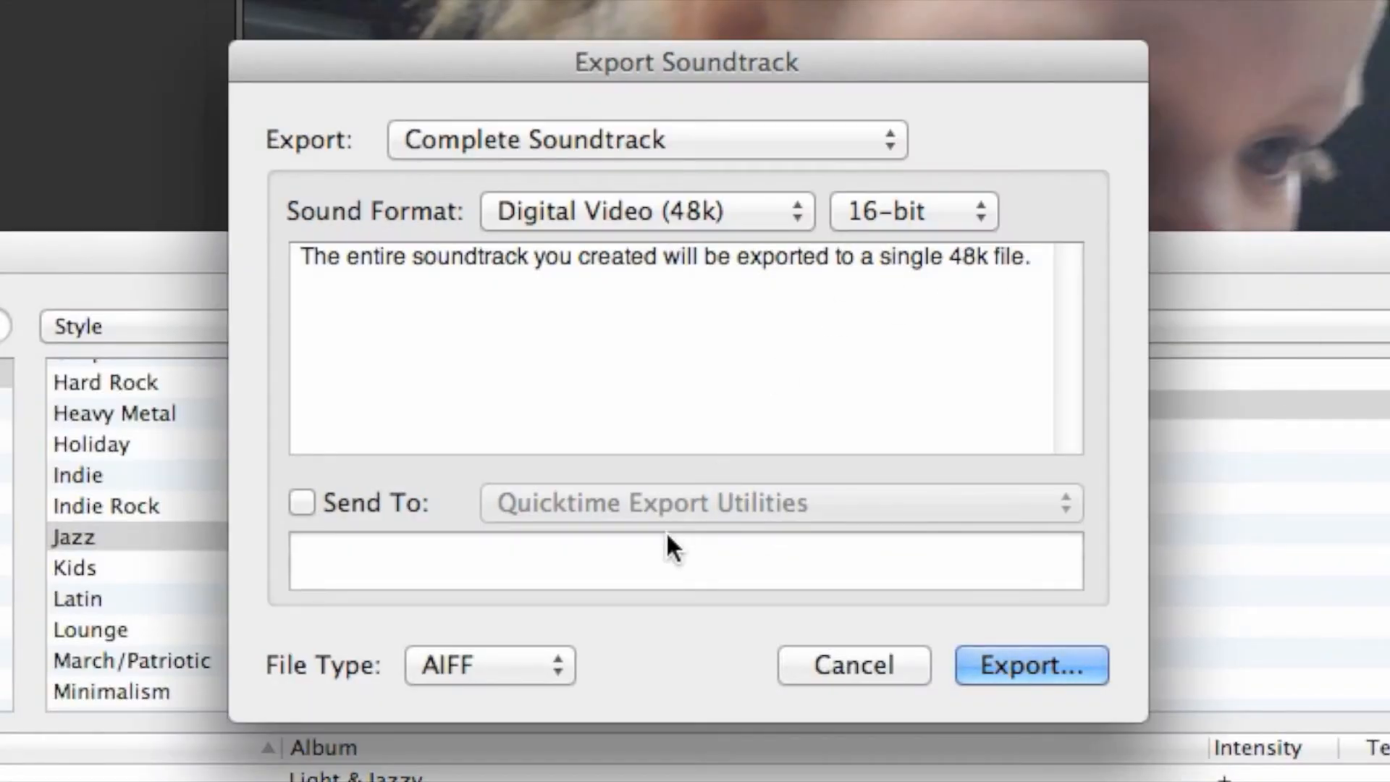
{"action": "mouse_move", "coordinate": [783, 715]}
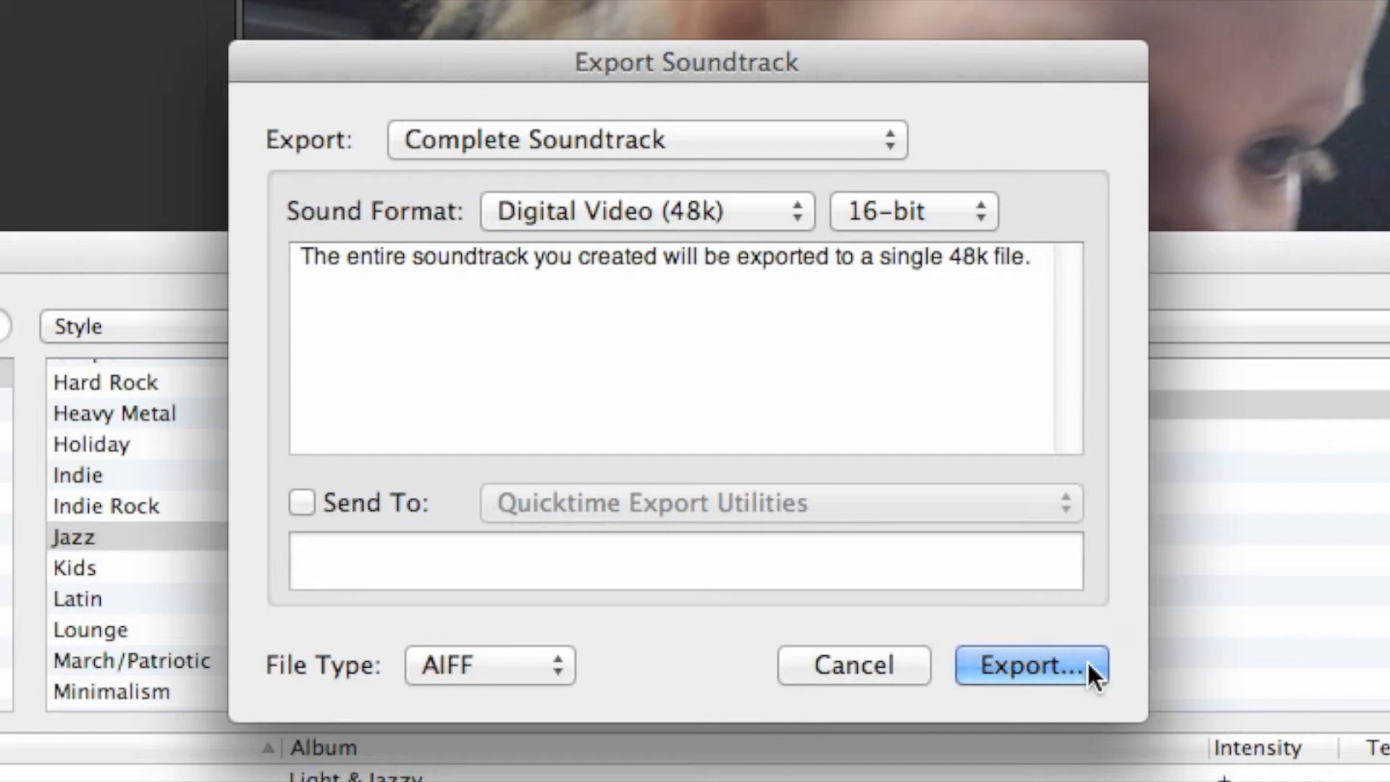
{"action": "left_click", "coordinate": [1032, 664]}
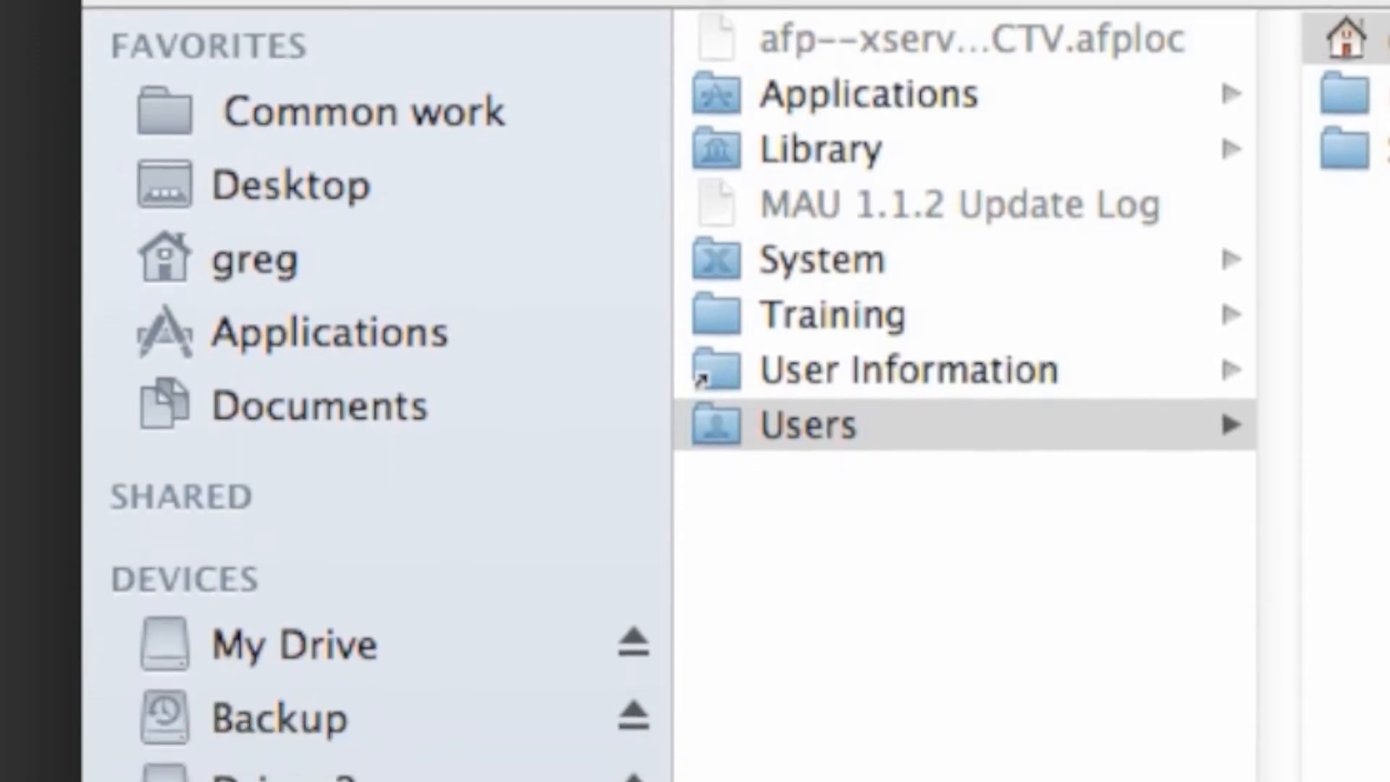
- Save the exported AIFF into the Music folder on Drive-2
{"action": "scroll", "scroll_direction": "down", "scroll_amount": 3}
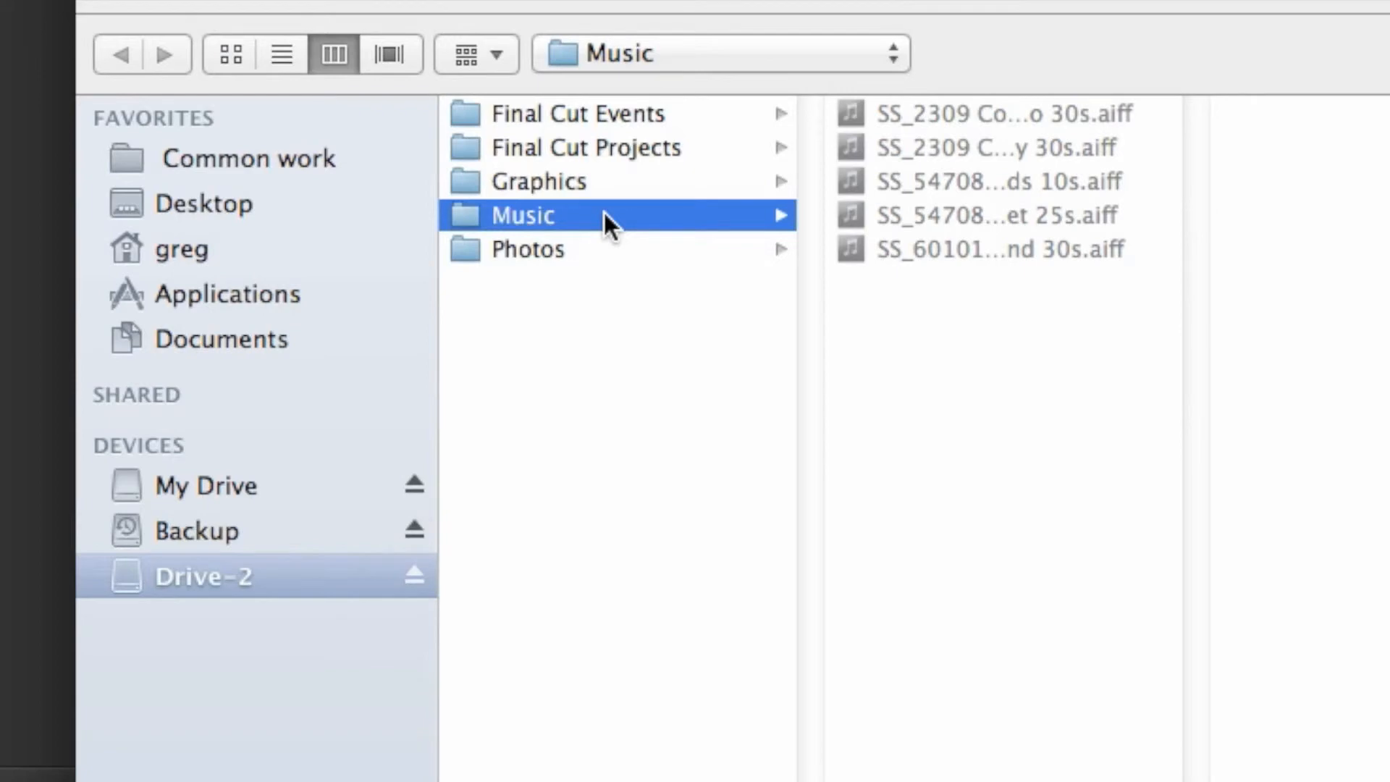
{"action": "mouse_move", "coordinate": [614, 243]}
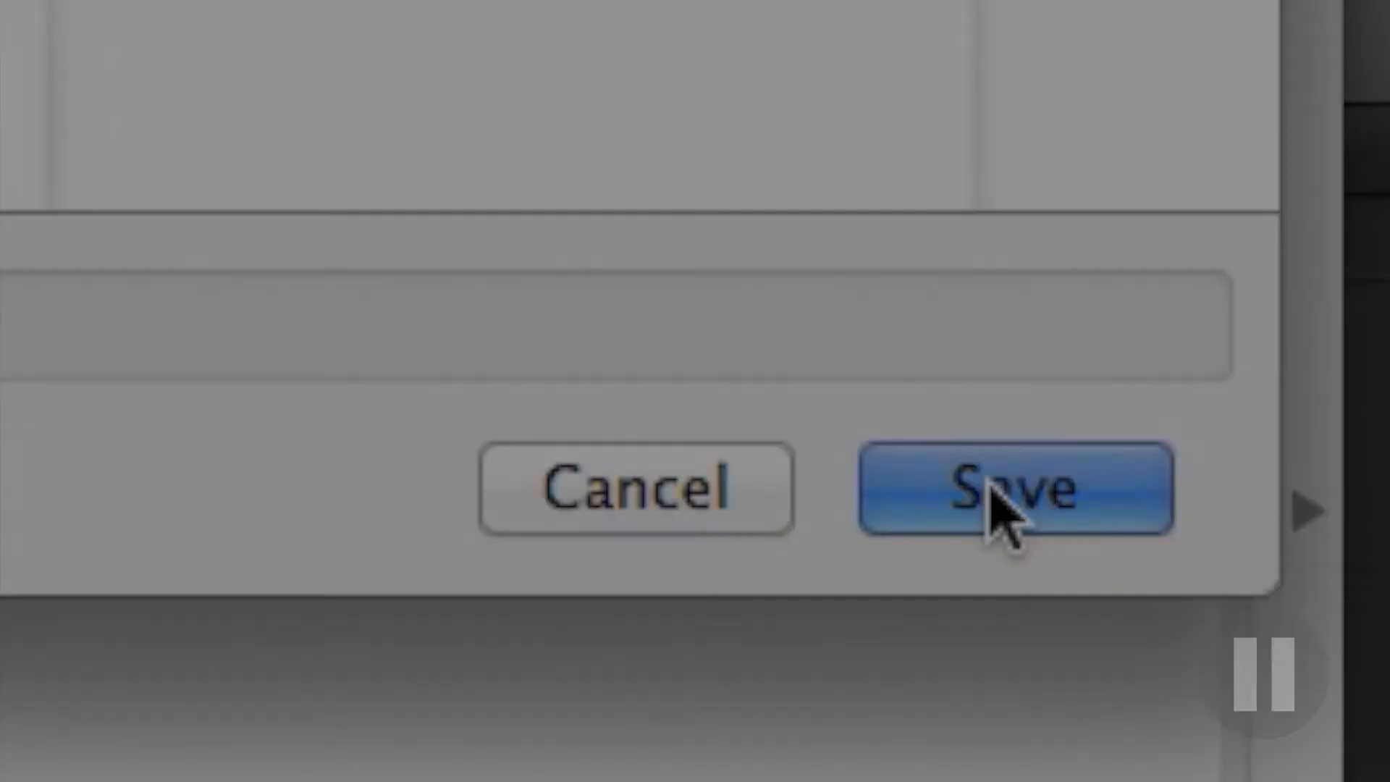
{"action": "left_click", "coordinate": [1016, 488]}
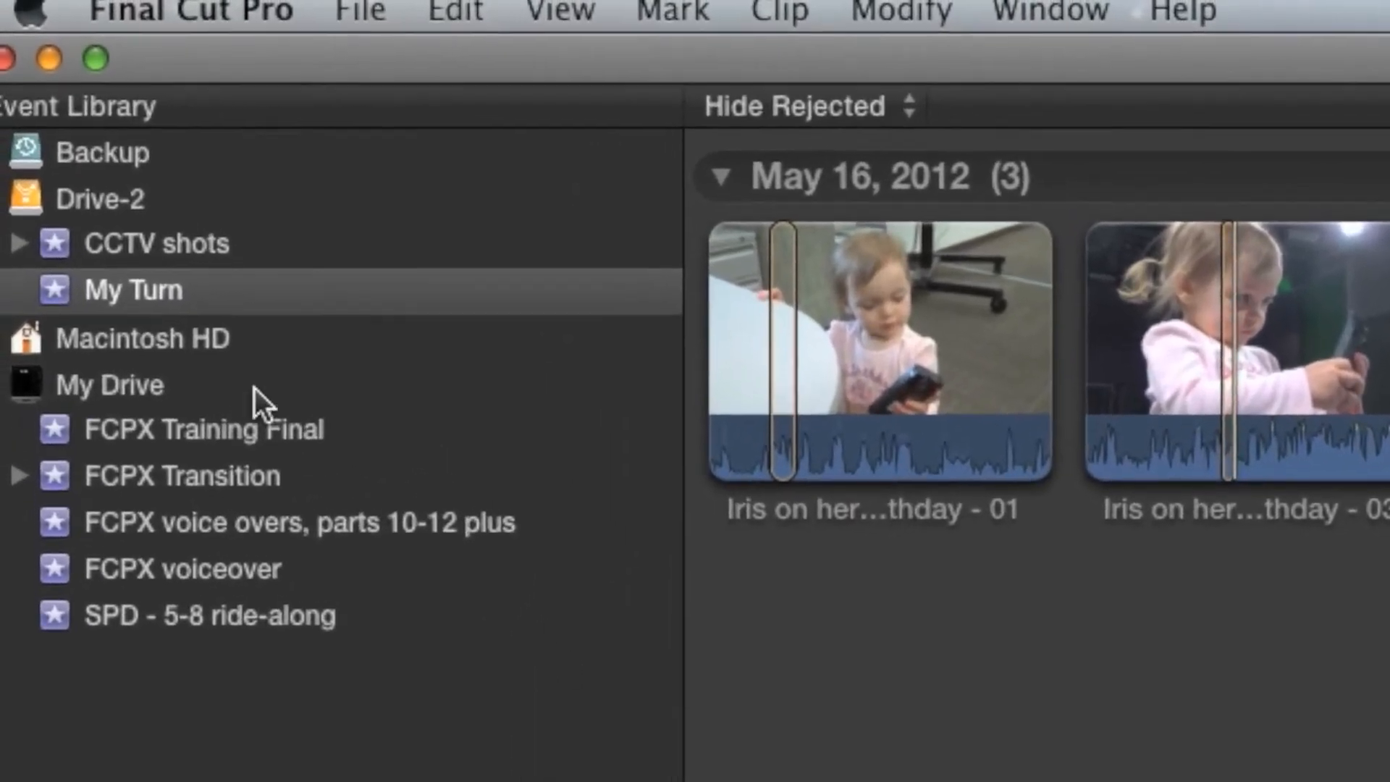
- Import 'SS_3201 After Midnight - Cool air.aiff' from Drive-2 > Music into the My Turn event
{"action": "right_click", "coordinate": [134, 290]}
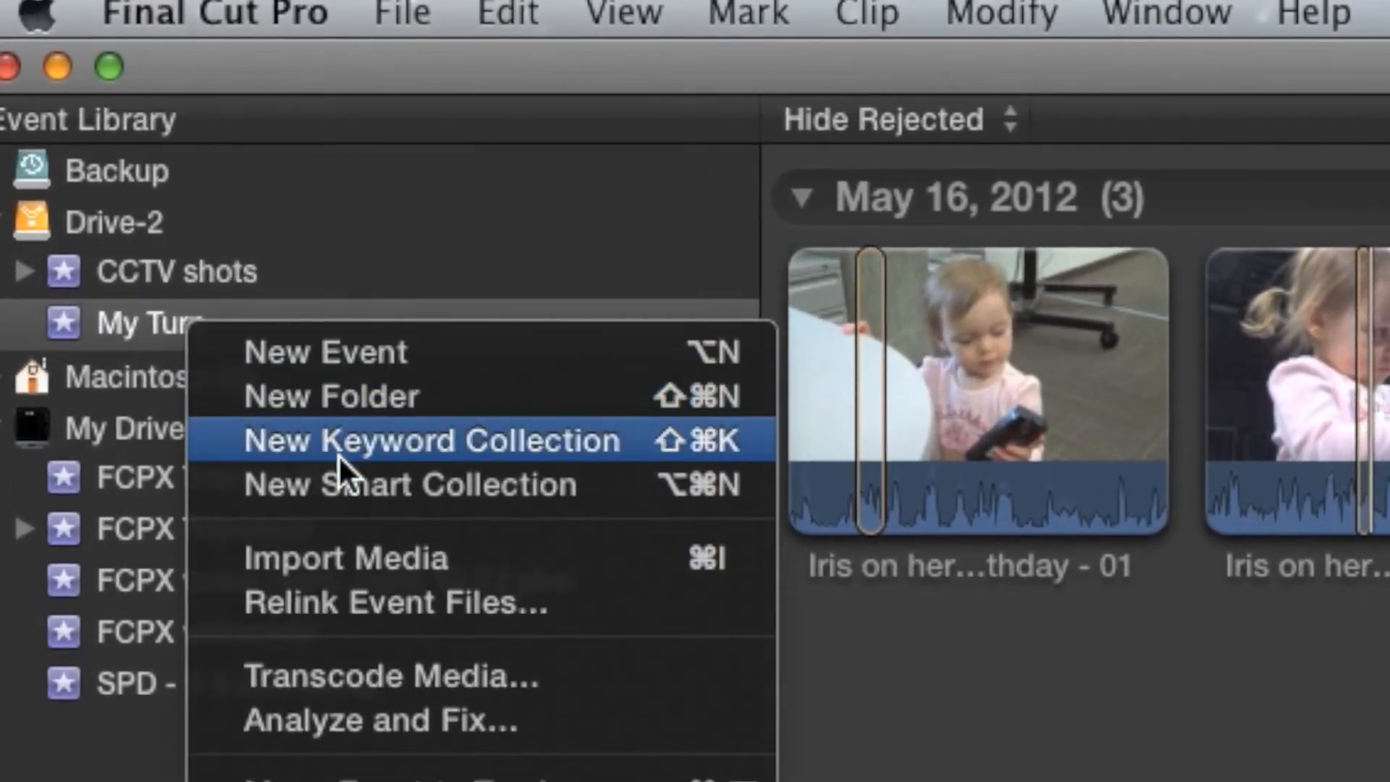
{"action": "mouse_move", "coordinate": [484, 559]}
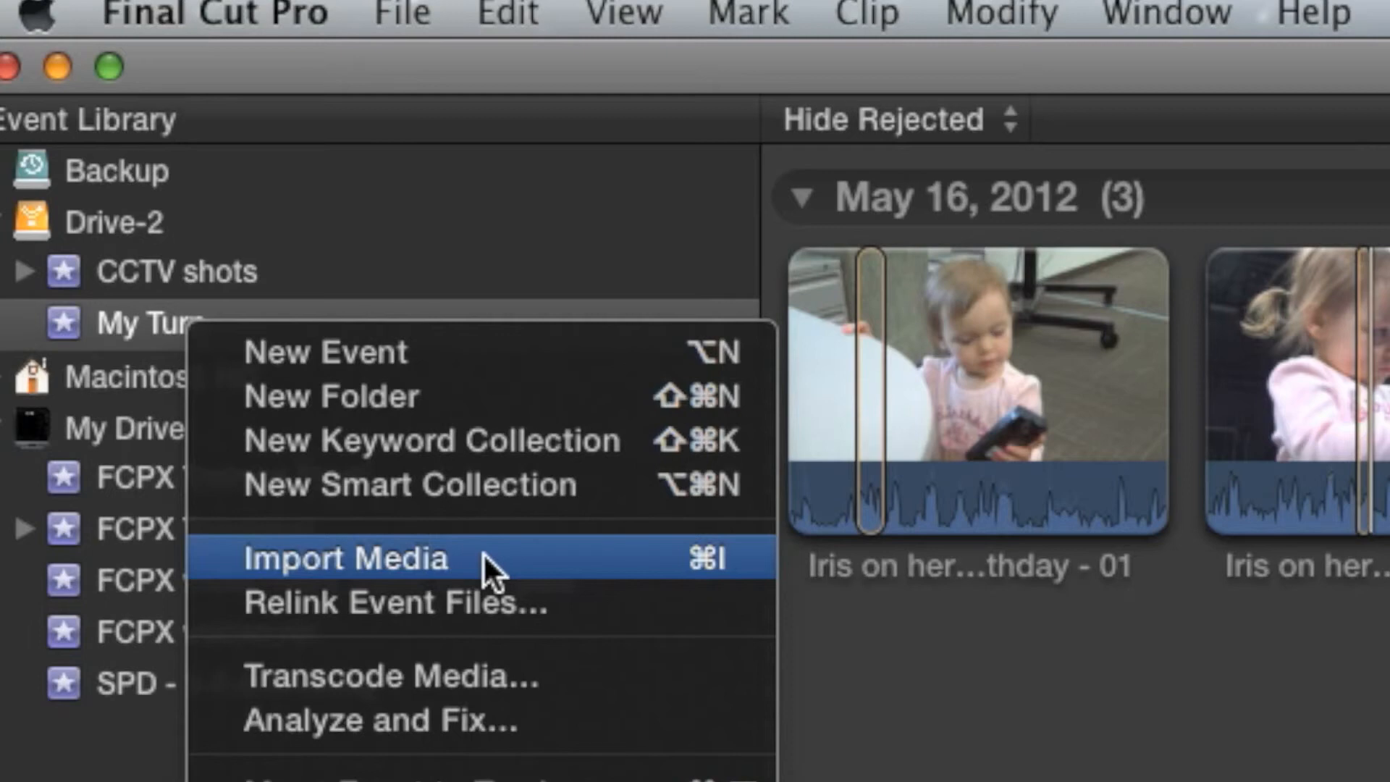
{"action": "left_click", "coordinate": [337, 559]}
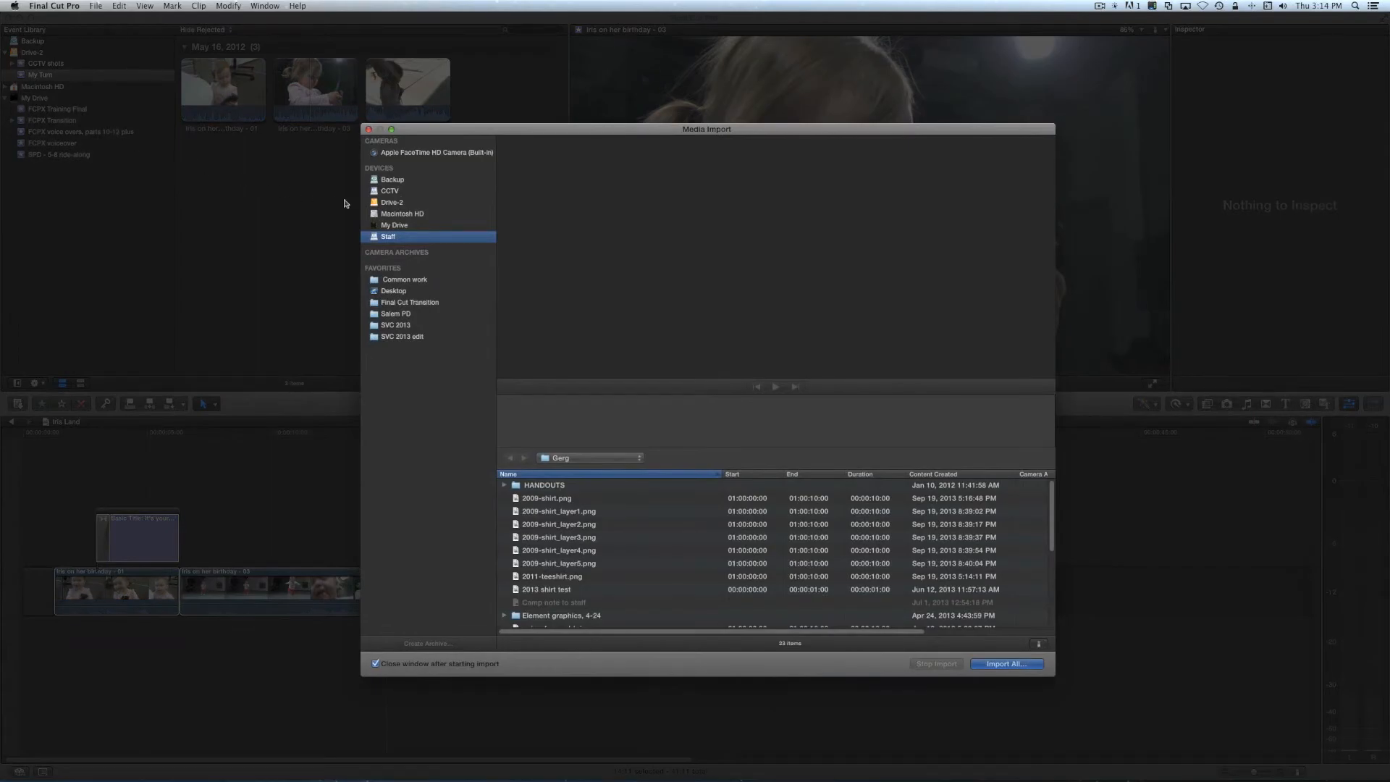
{"action": "left_click", "coordinate": [392, 203]}
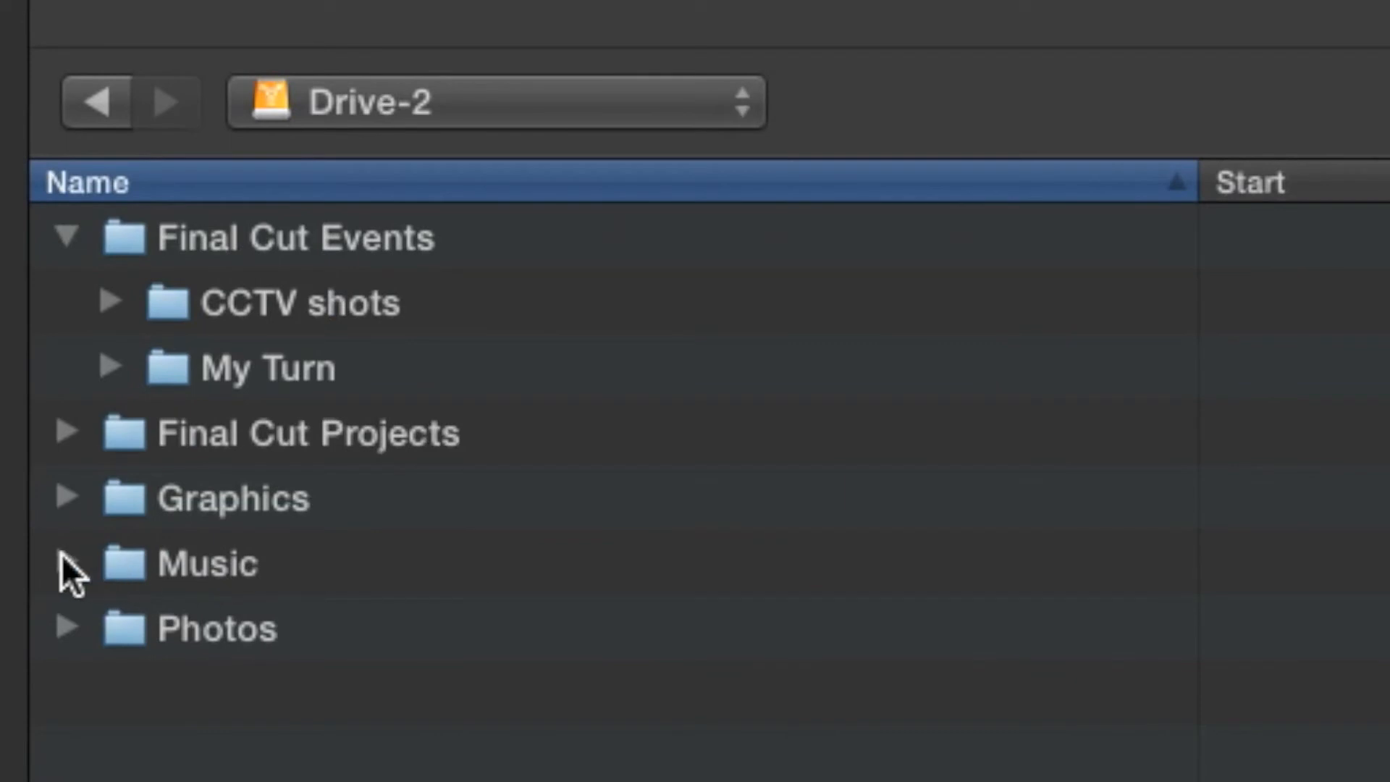
{"action": "left_click", "coordinate": [68, 564]}
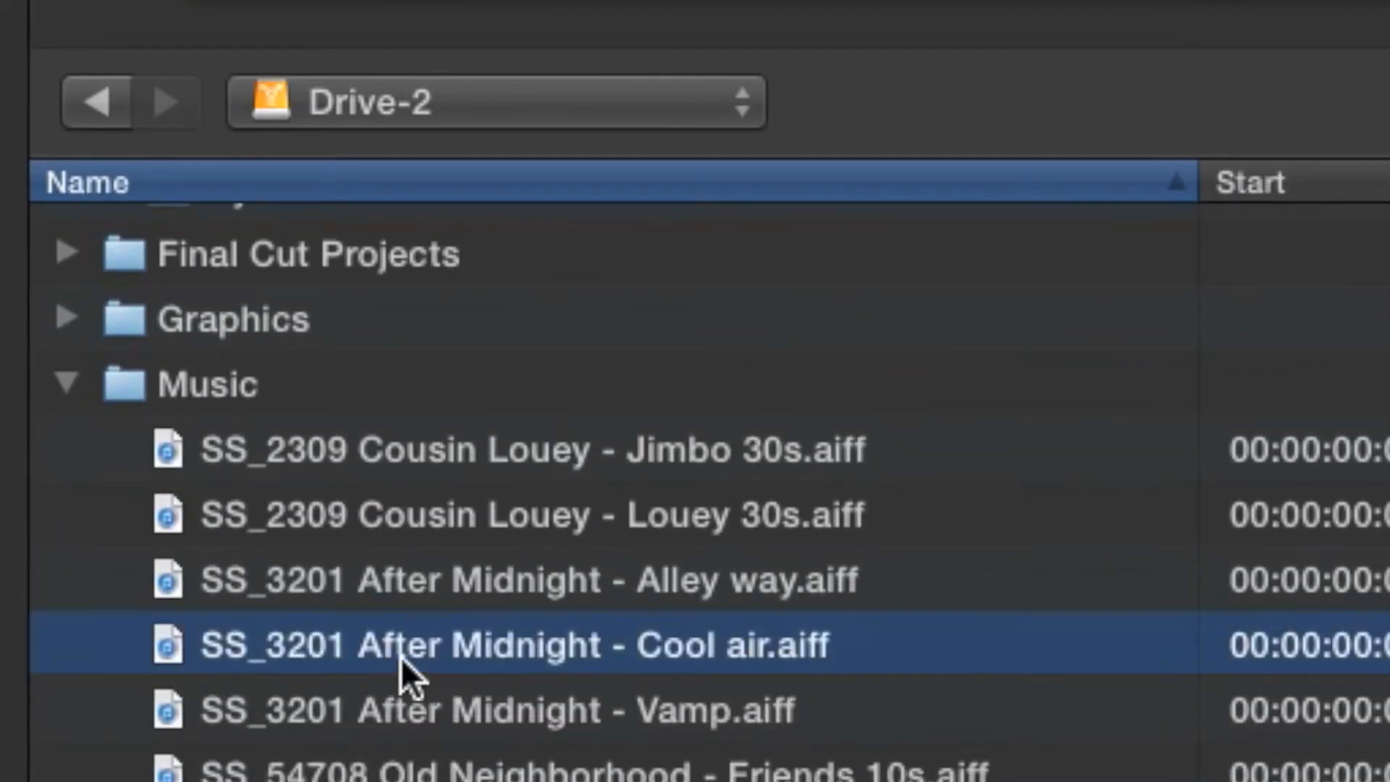
{"action": "mouse_move", "coordinate": [903, 647]}
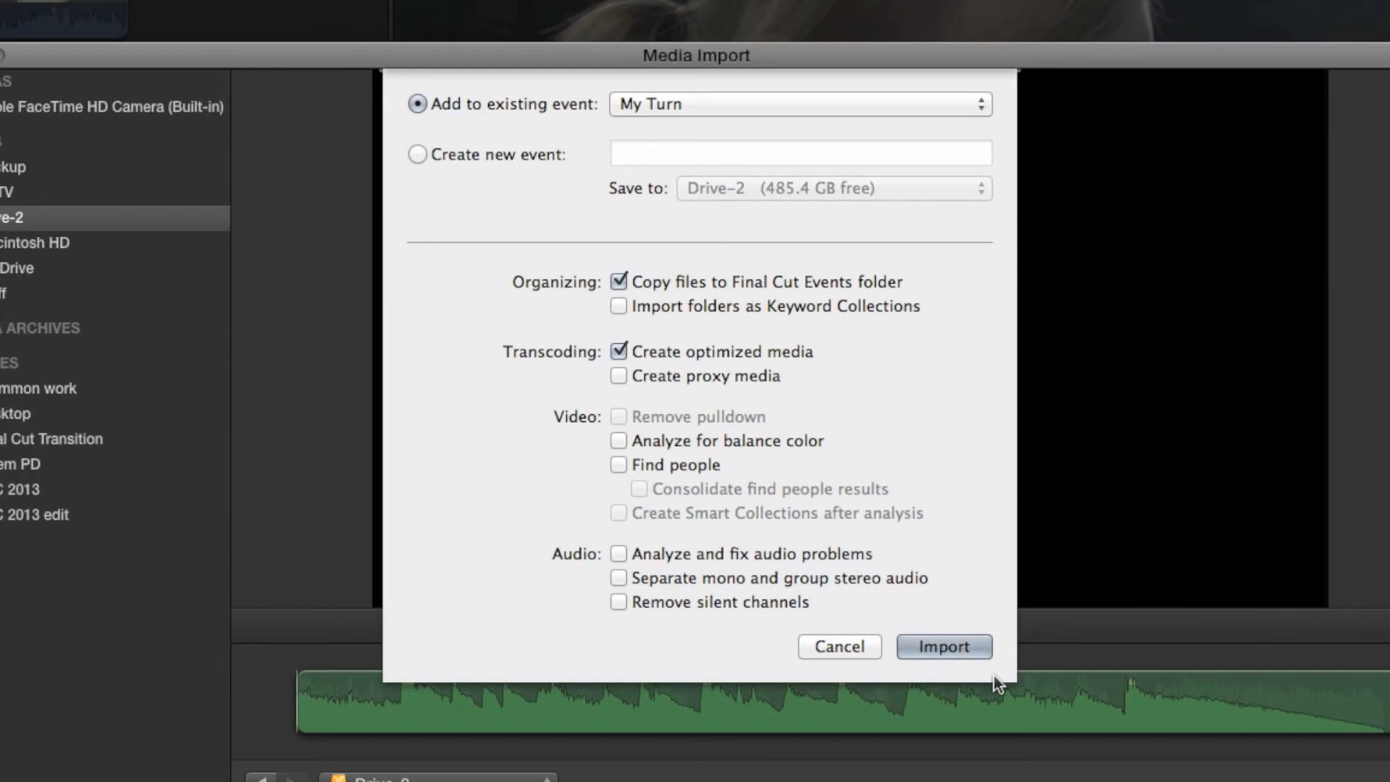
{"action": "left_click", "coordinate": [943, 646]}
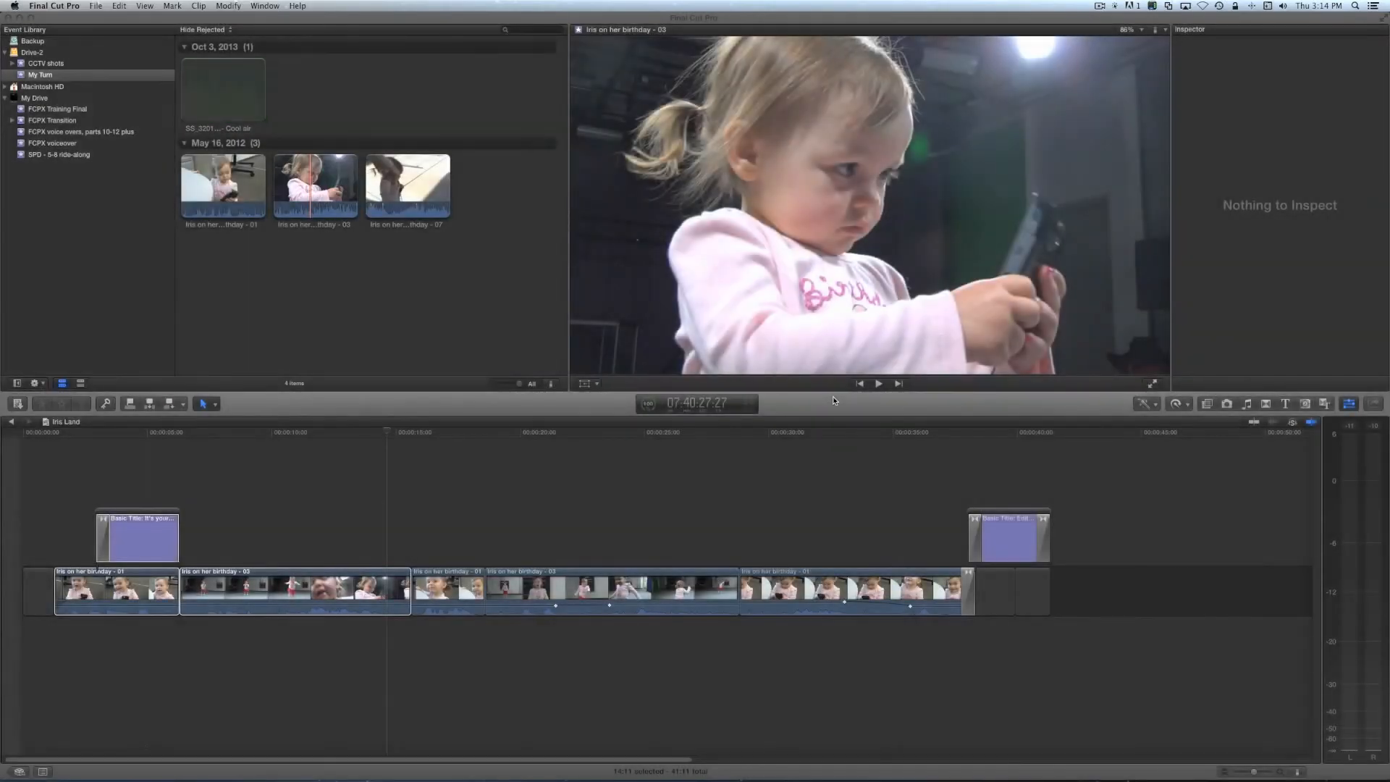
{"action": "left_click", "coordinate": [223, 89]}
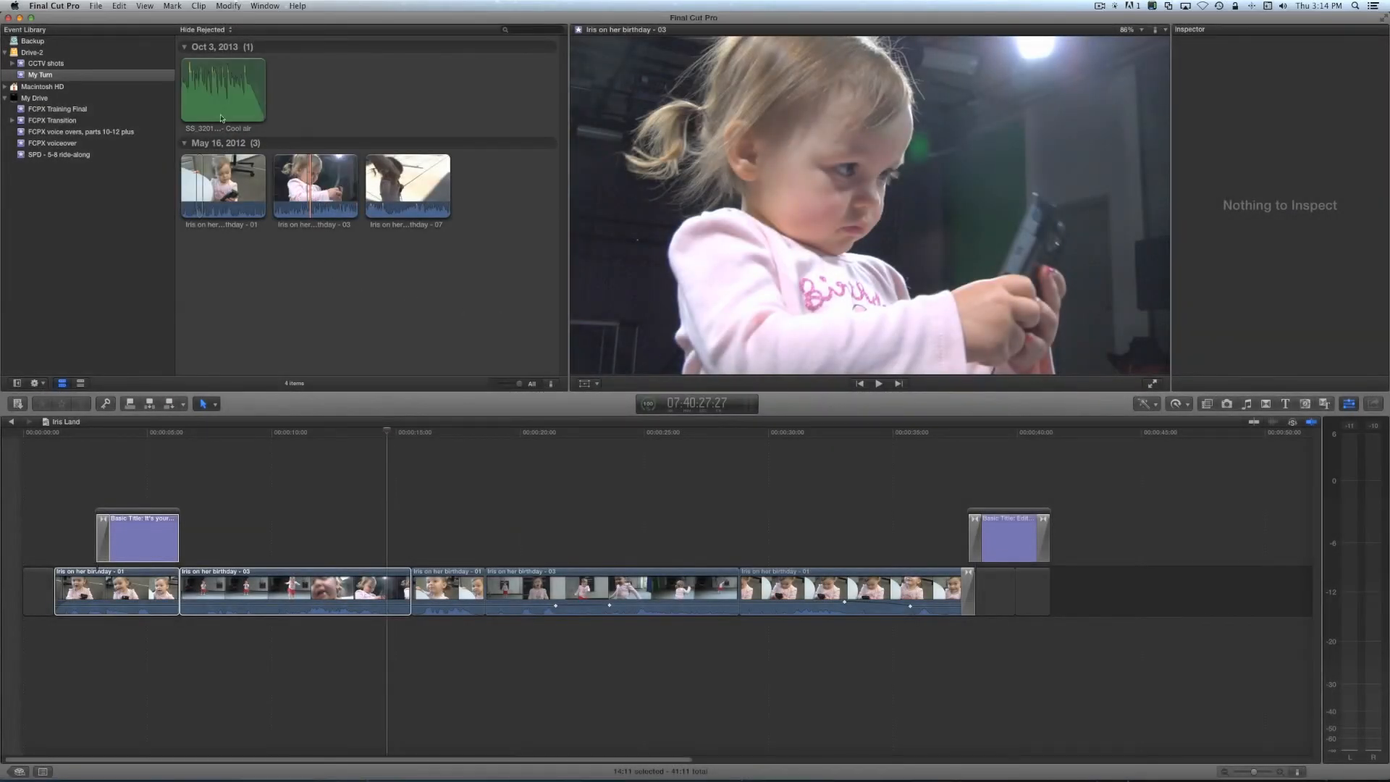